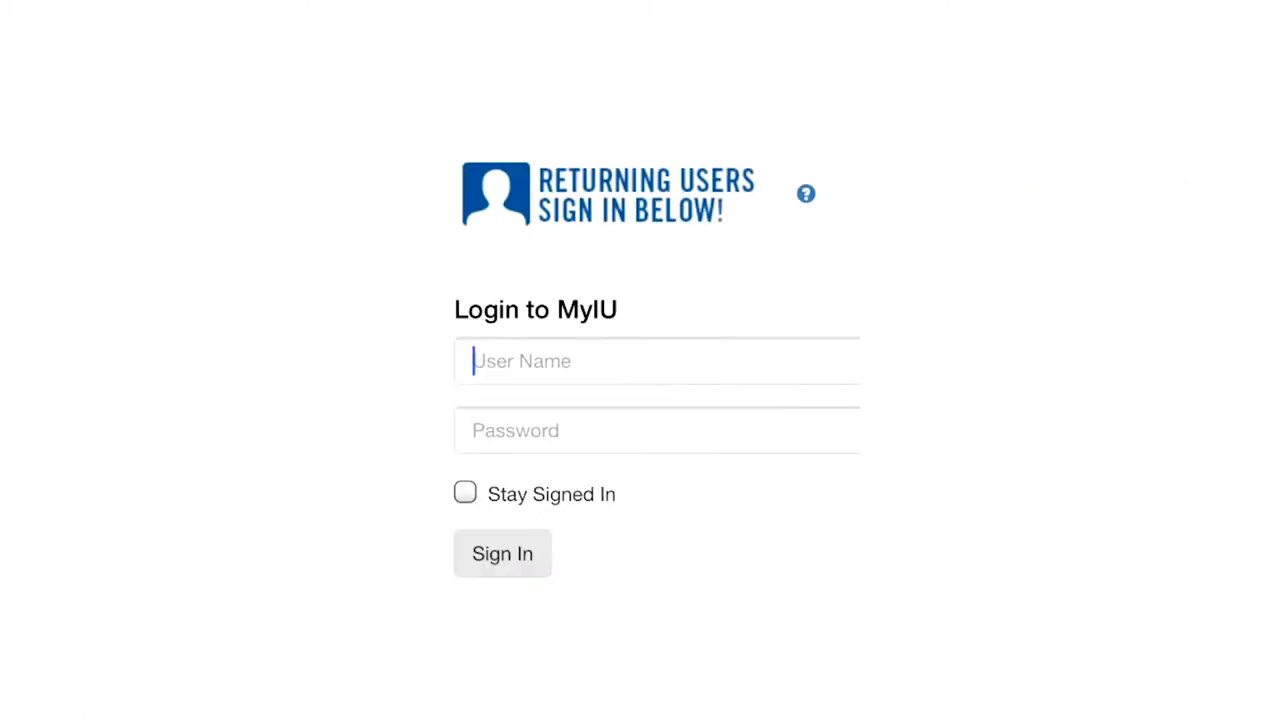
# - Sign in on the MyIU login page and view the Home tab's Notifications section
pyautogui.click(502, 553)
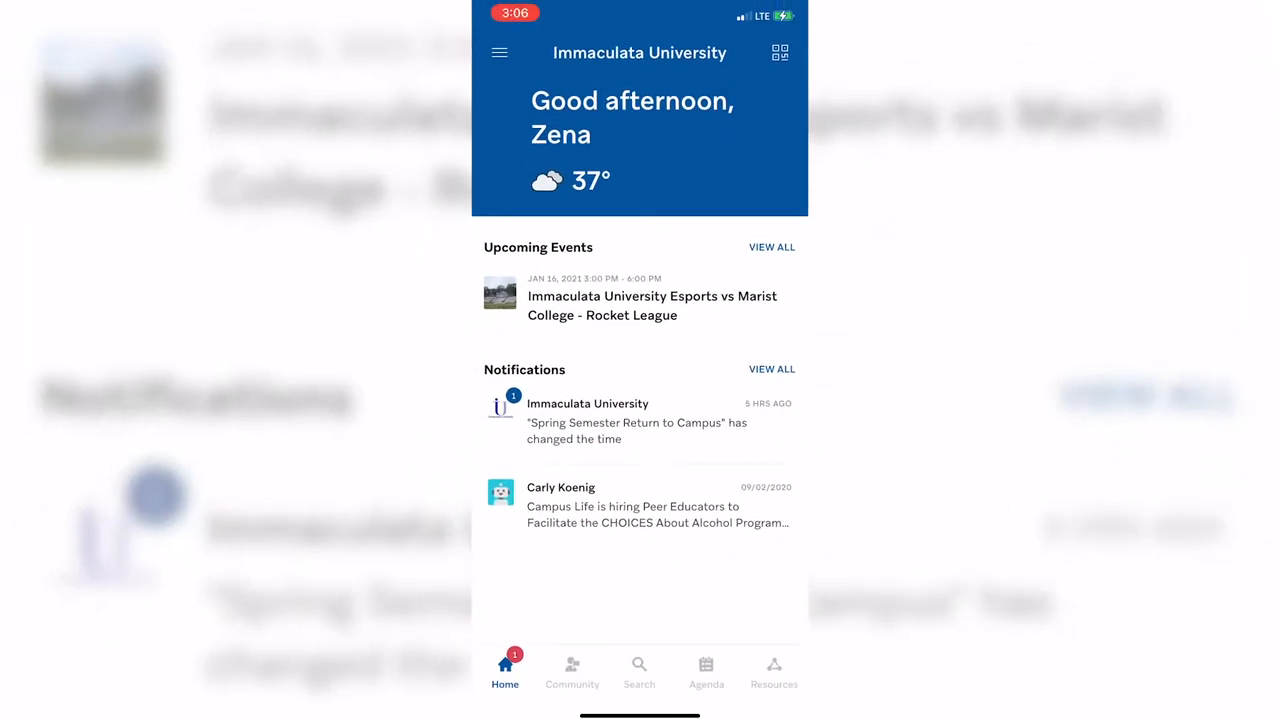
pyautogui.click(639, 295)
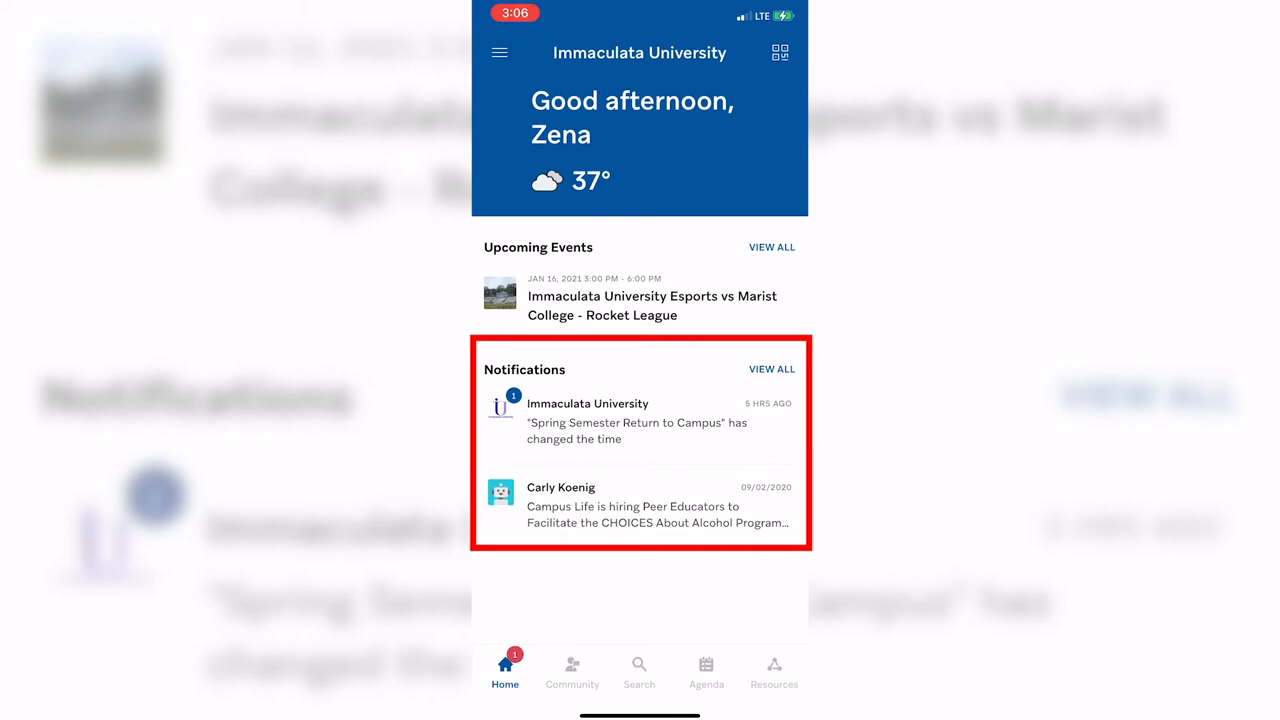
# - Read the Immaculata University notice about event time and location changes, then return Home
pyautogui.click(771, 369)
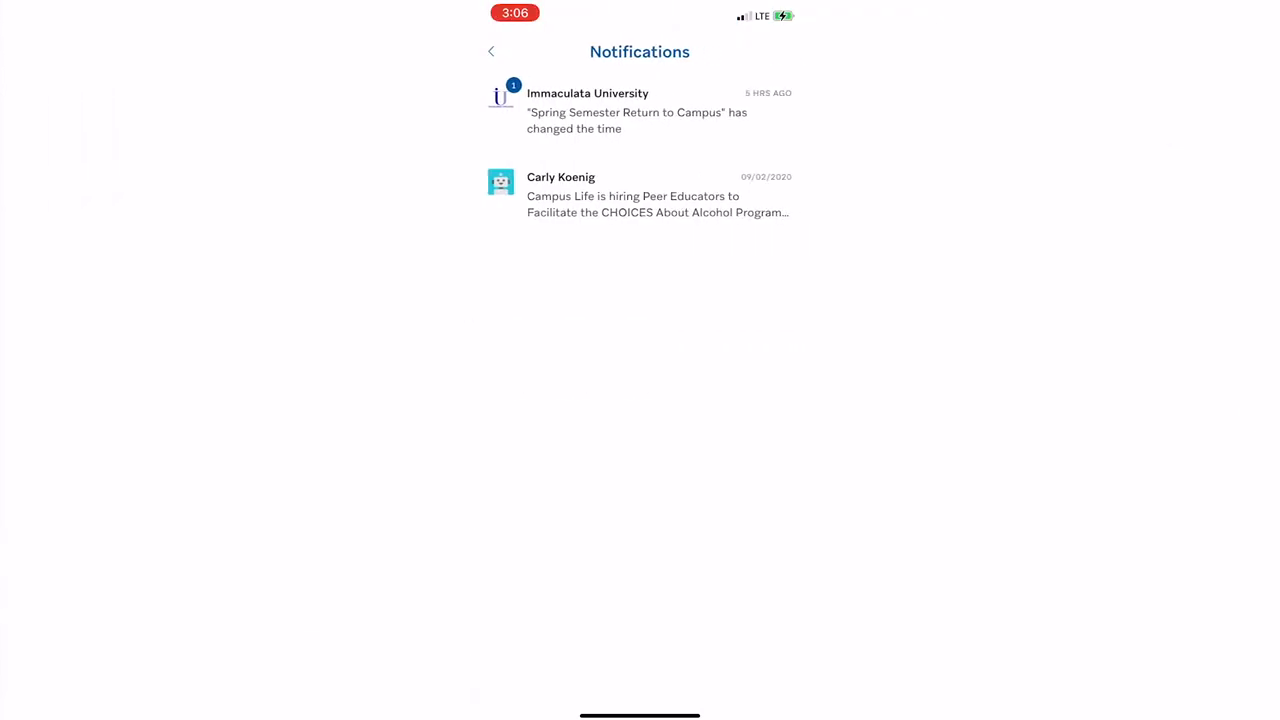
pyautogui.click(639, 110)
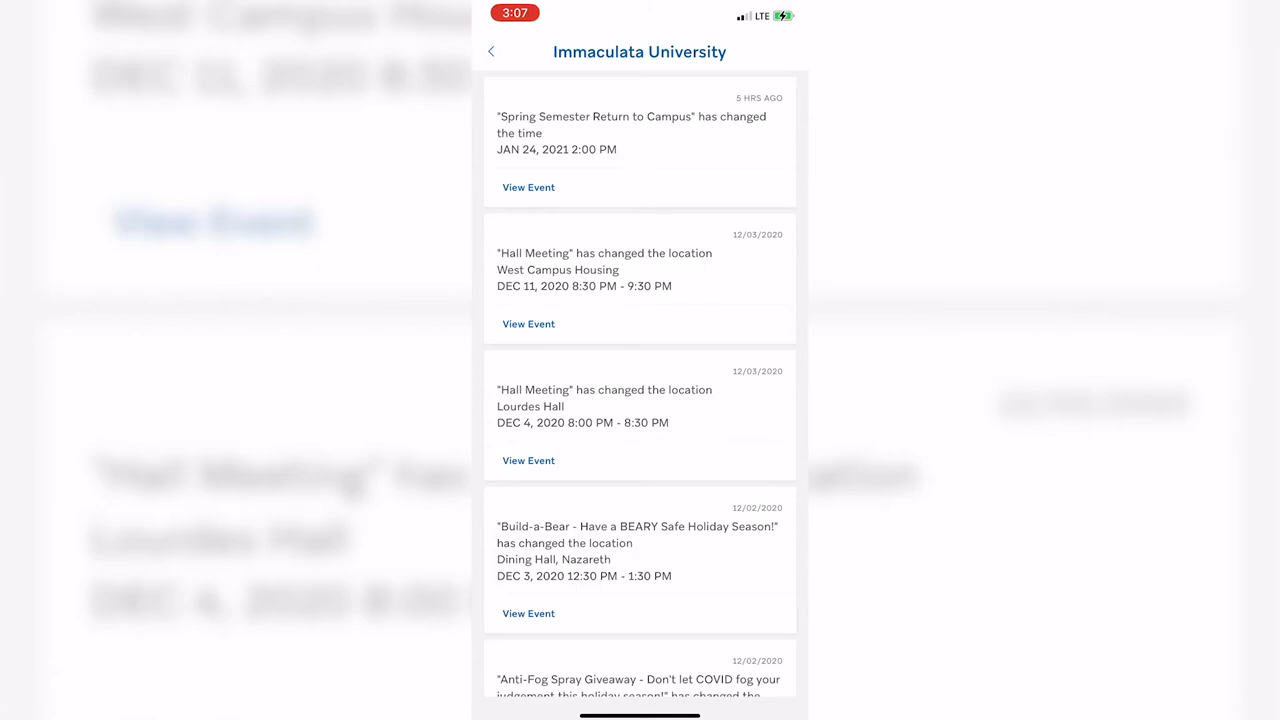
pyautogui.click(491, 51)
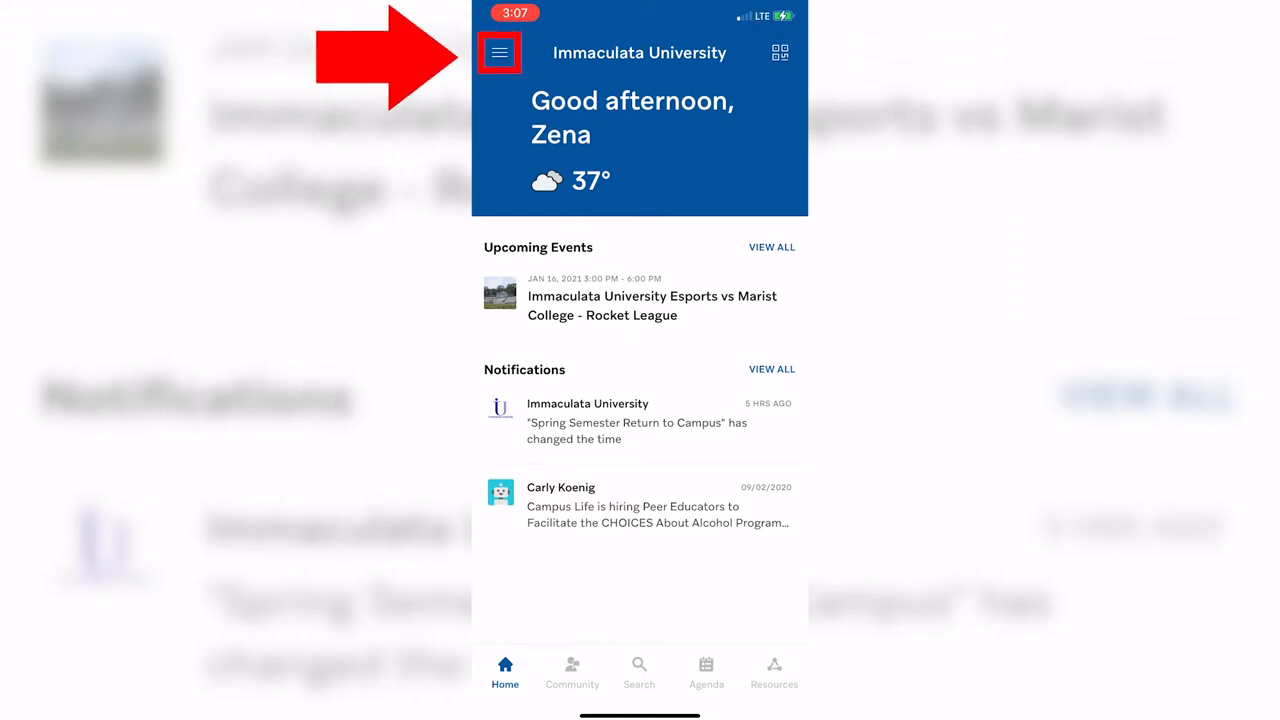
pyautogui.click(499, 52)
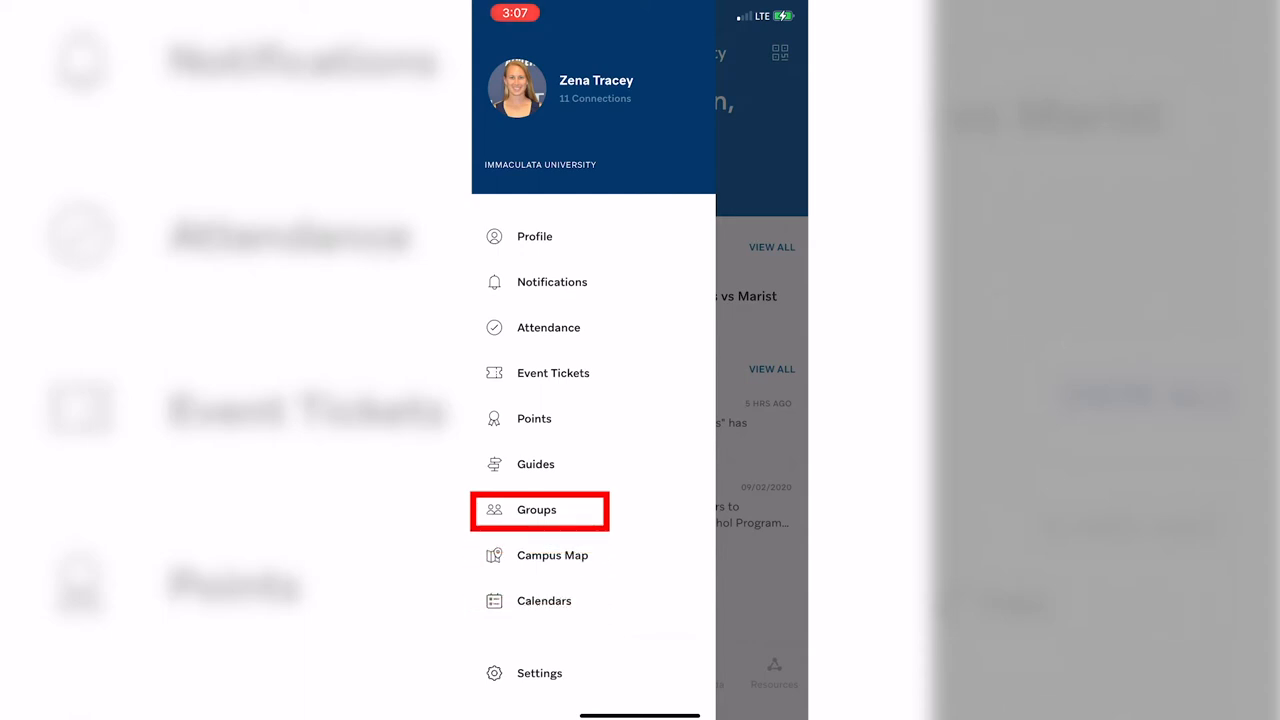
pyautogui.click(536, 510)
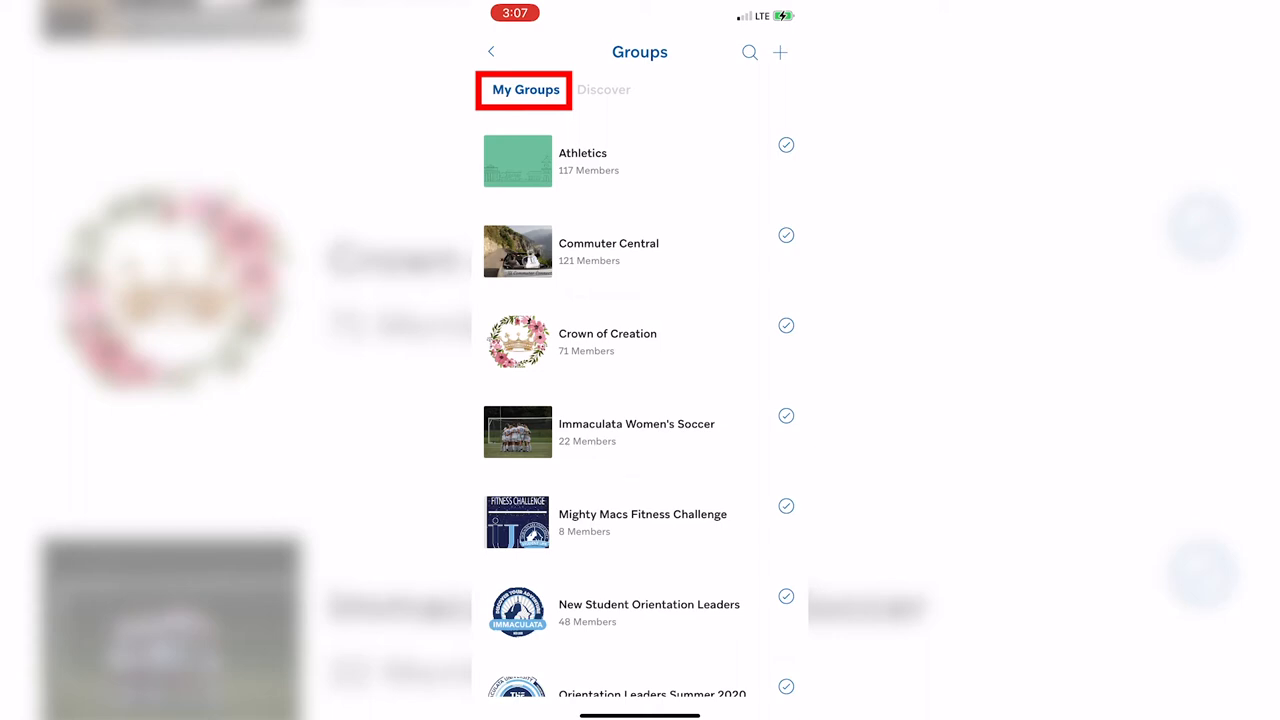
pyautogui.click(603, 89)
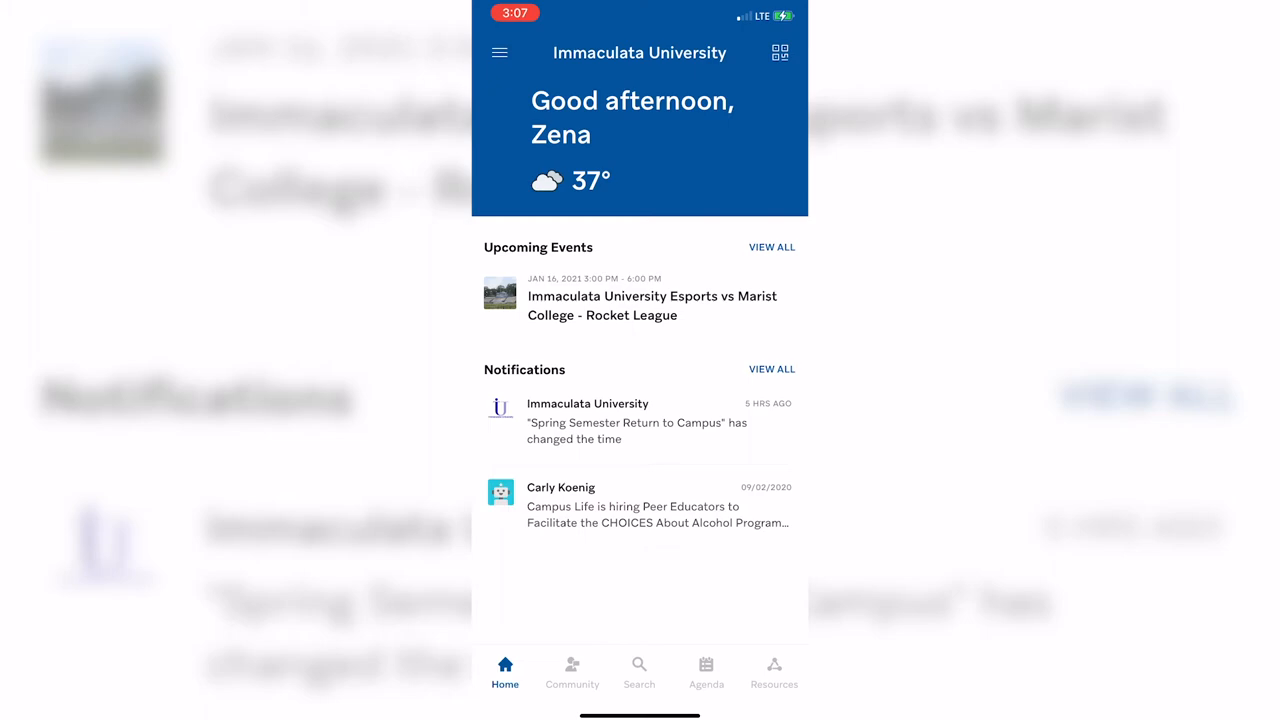
# - View the Campus Map, dismiss the Gabriele Library callout, and reopen the navigation menu
pyautogui.click(499, 52)
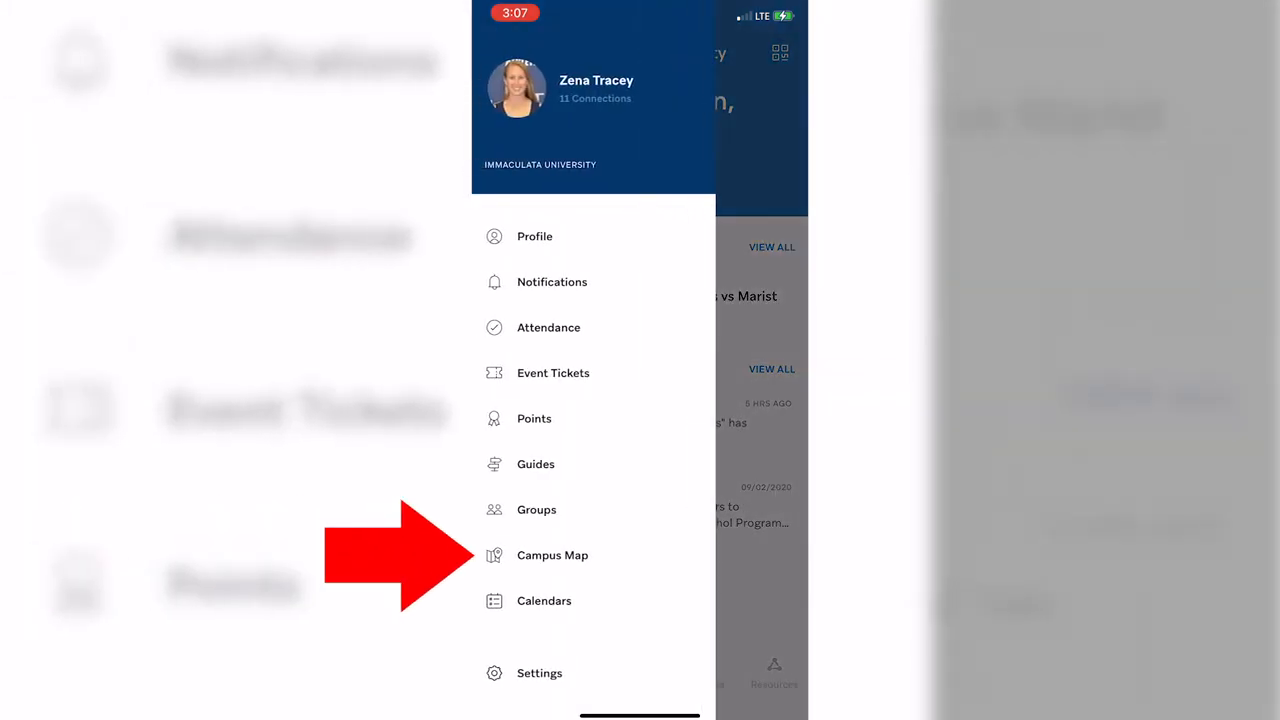
pyautogui.click(552, 555)
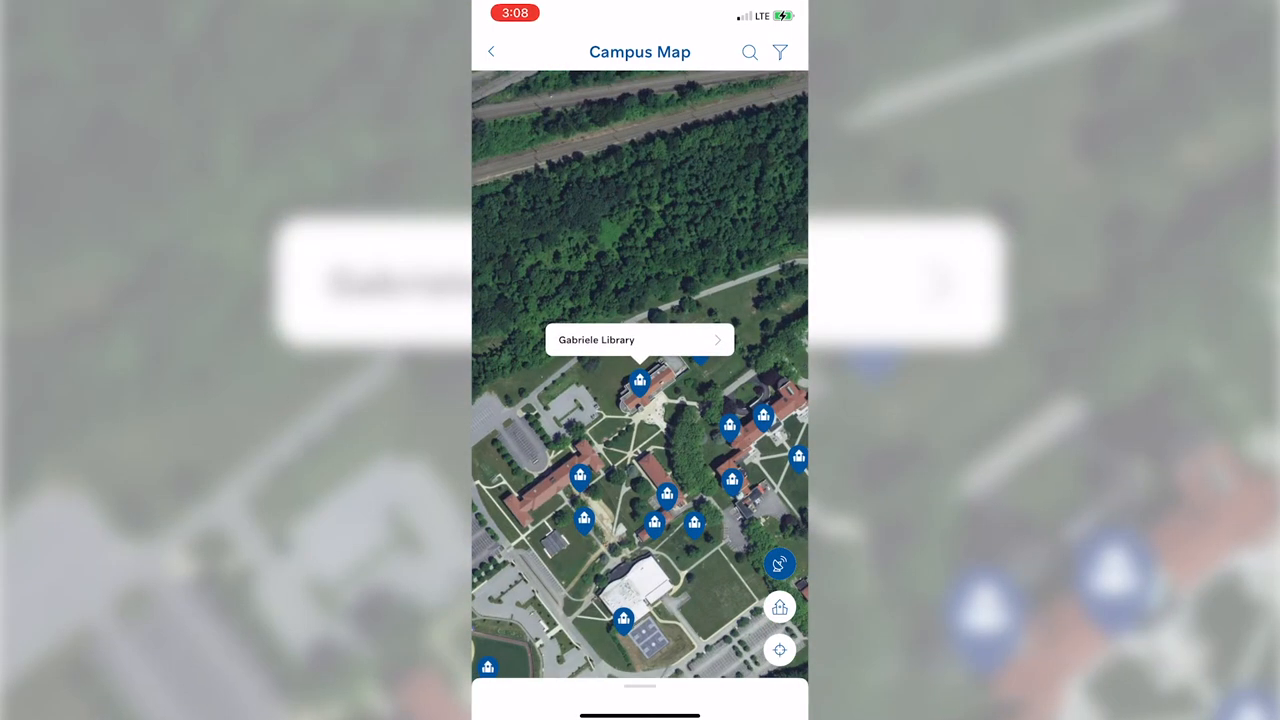
pyautogui.click(632, 339)
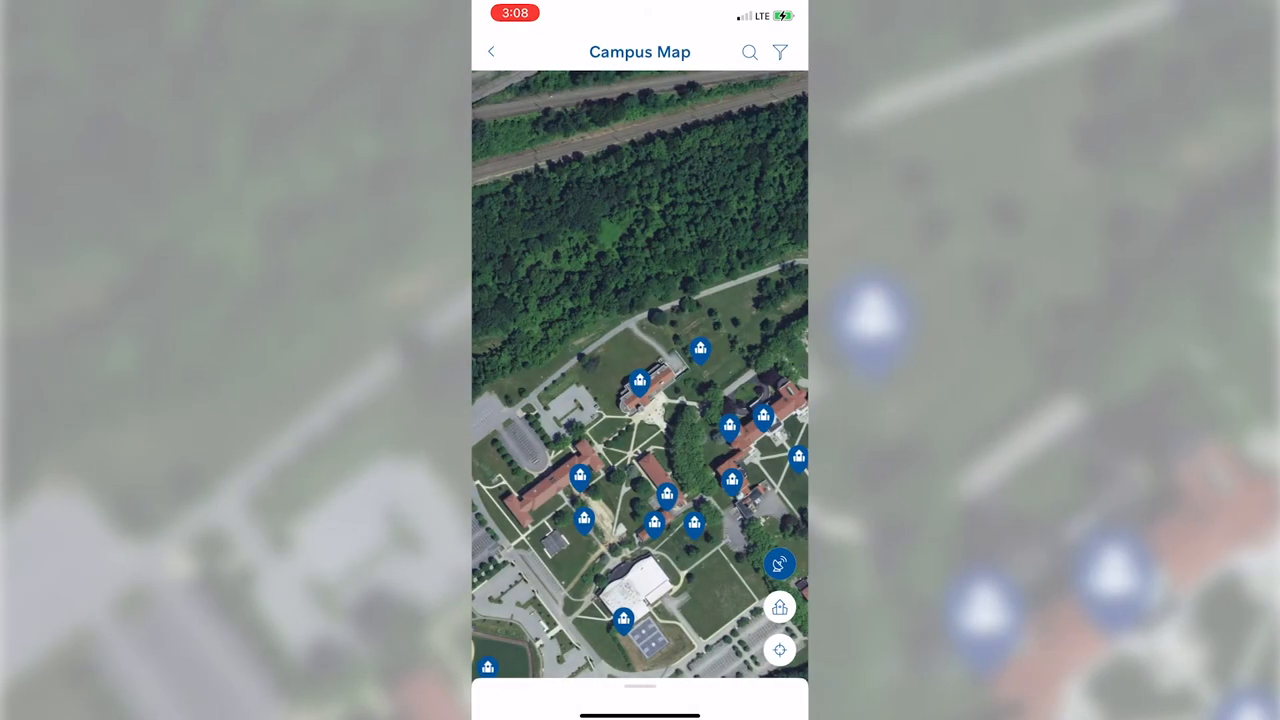
pyautogui.click(491, 51)
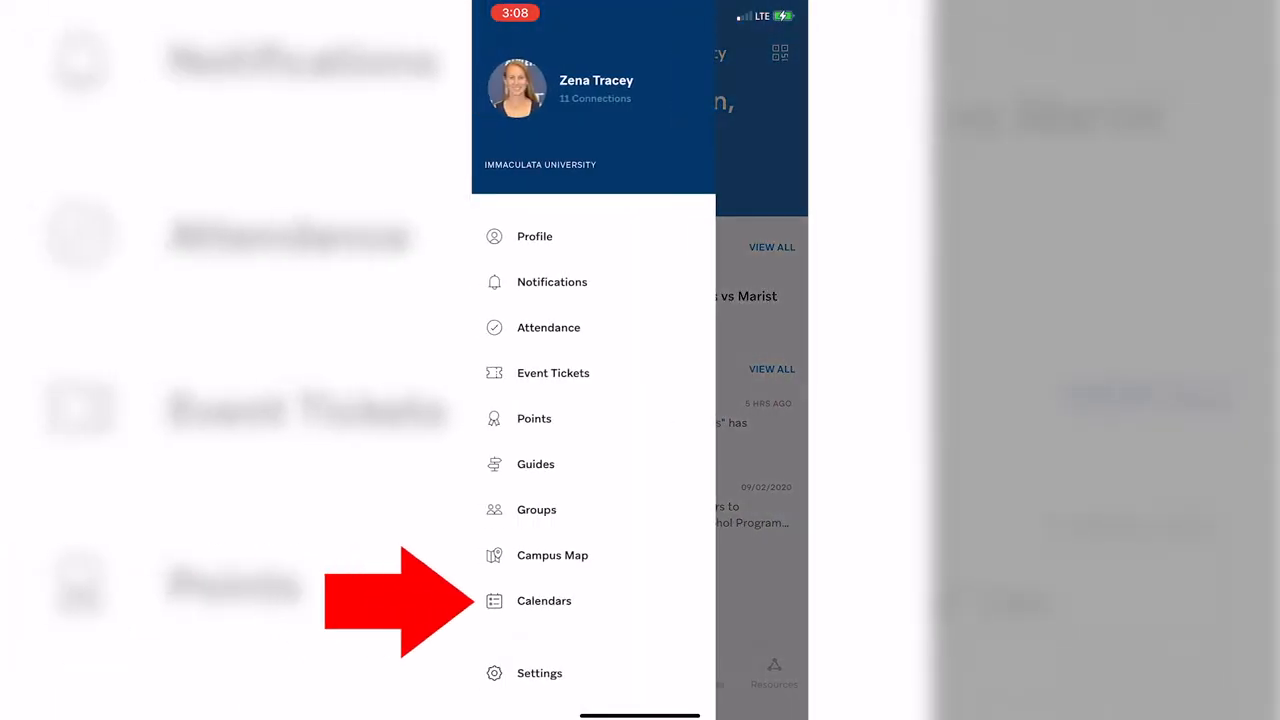
# - Scroll through All Calendars on the Calendars page, then go back to Home
pyautogui.click(544, 600)
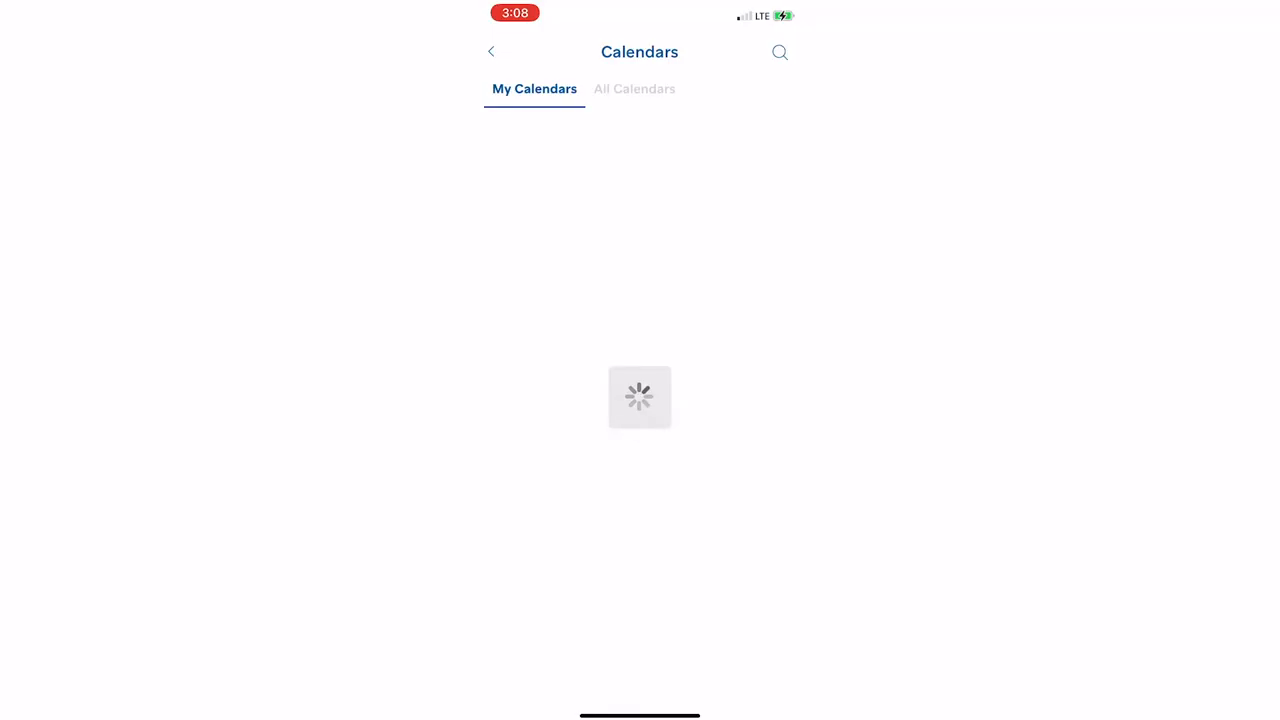
pyautogui.click(634, 88)
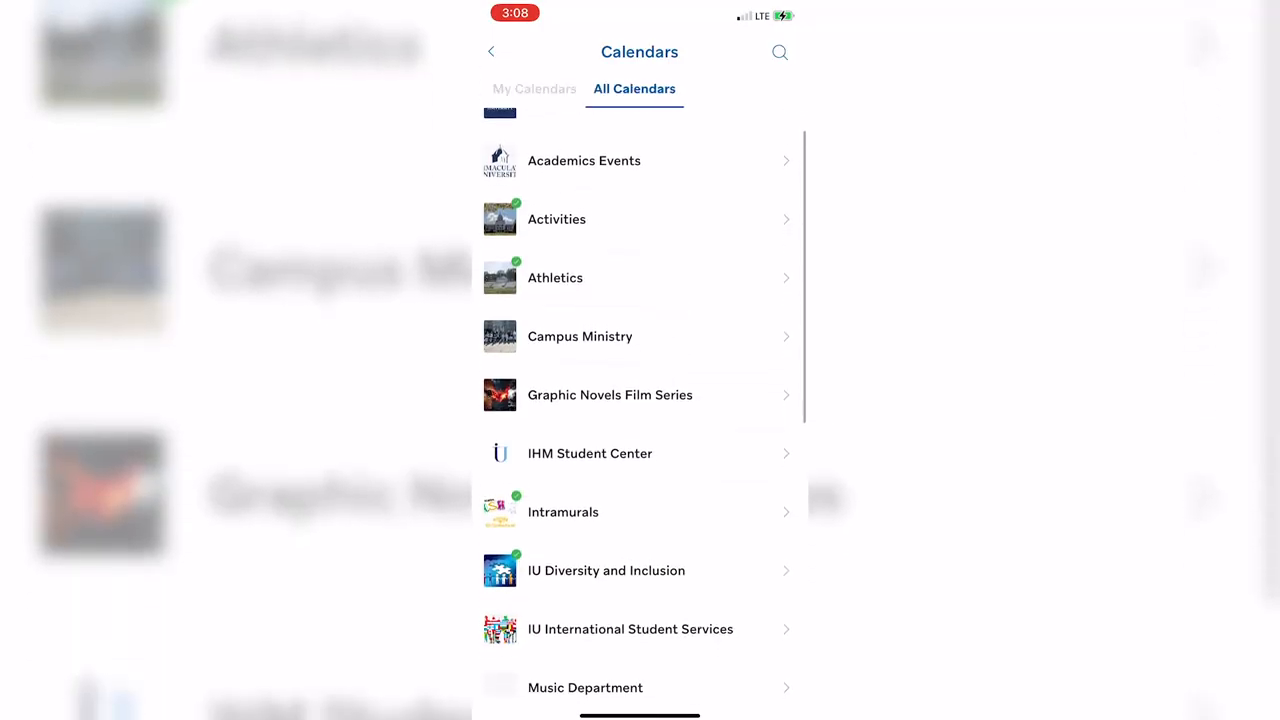
pyautogui.scroll(-3)
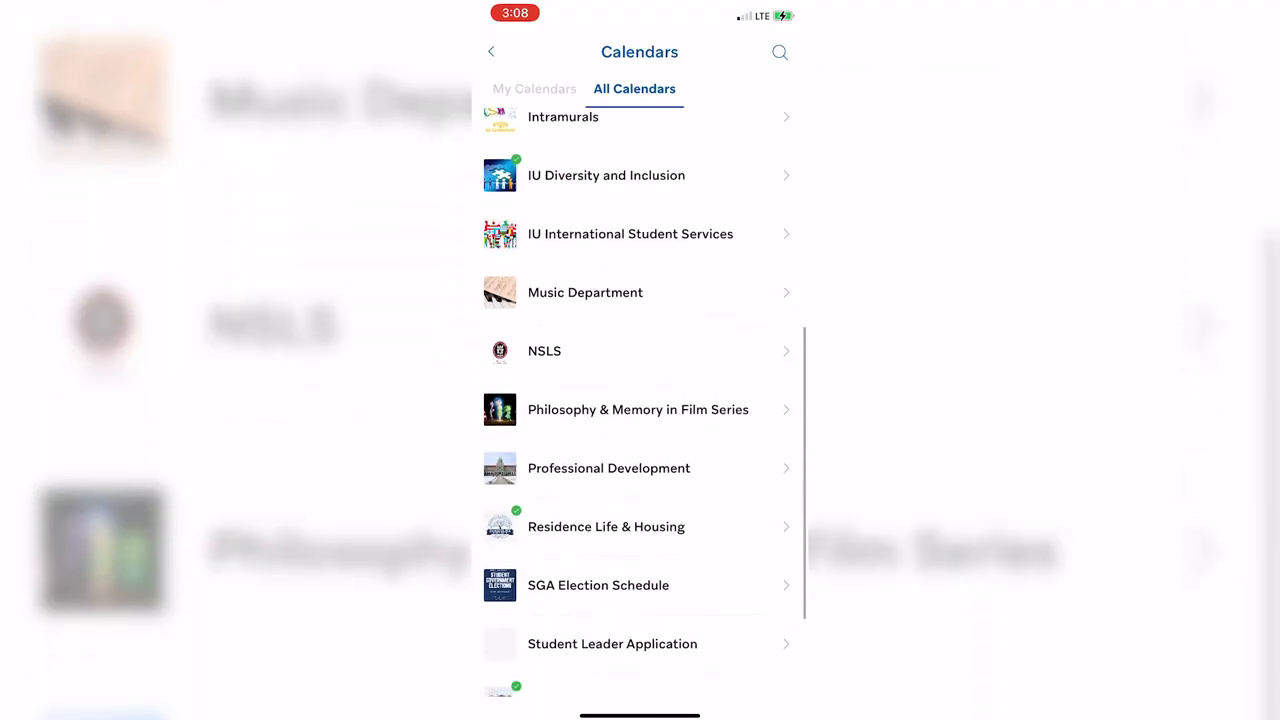
pyautogui.scroll(-3)
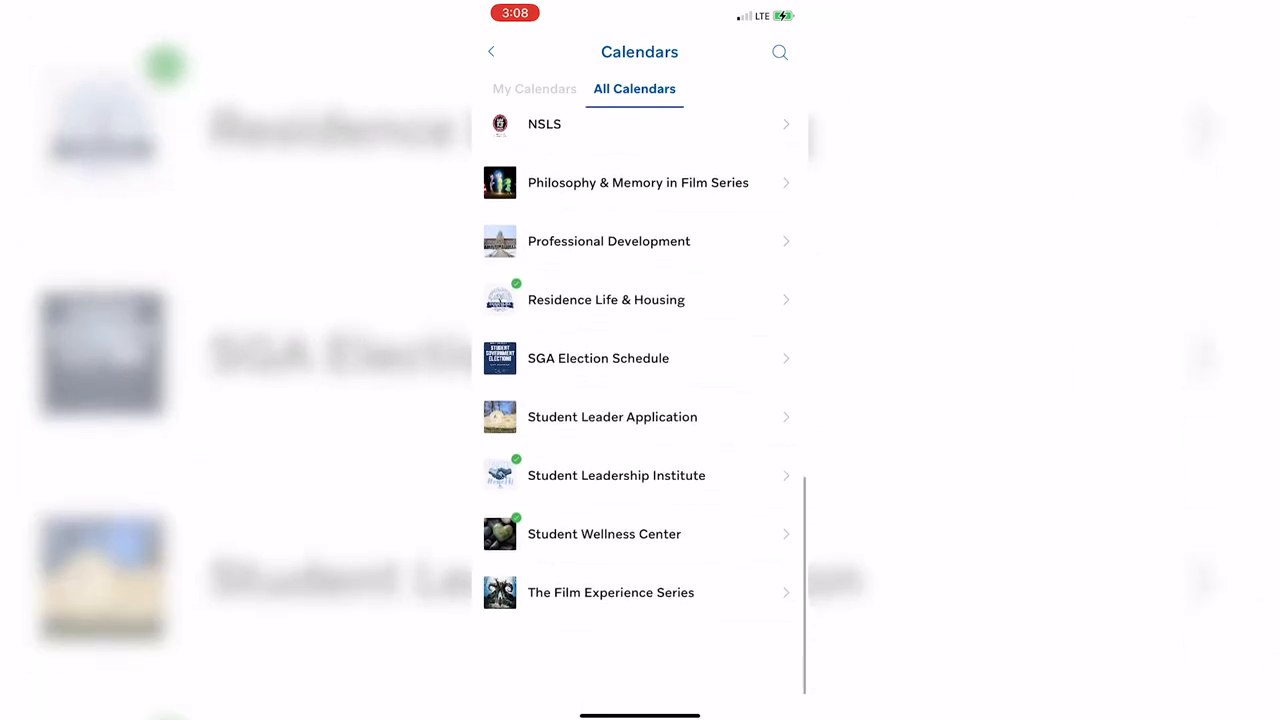
pyautogui.scroll(3)
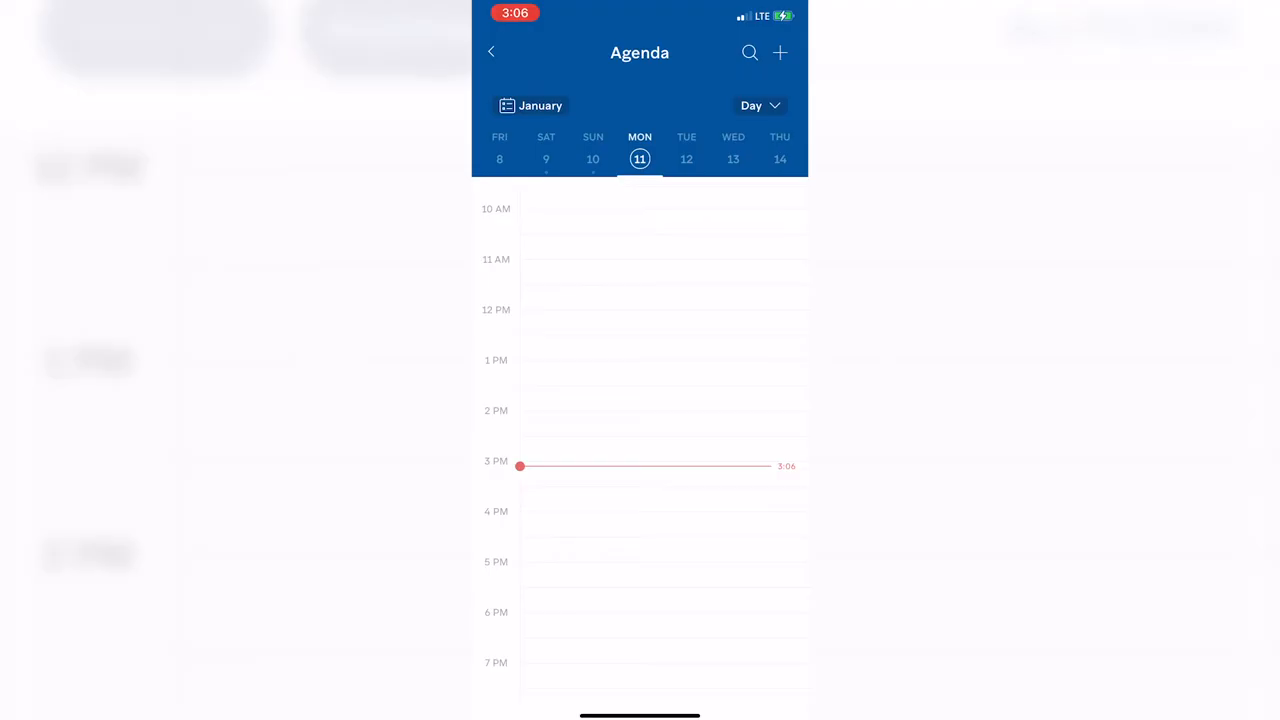
pyautogui.click(504, 665)
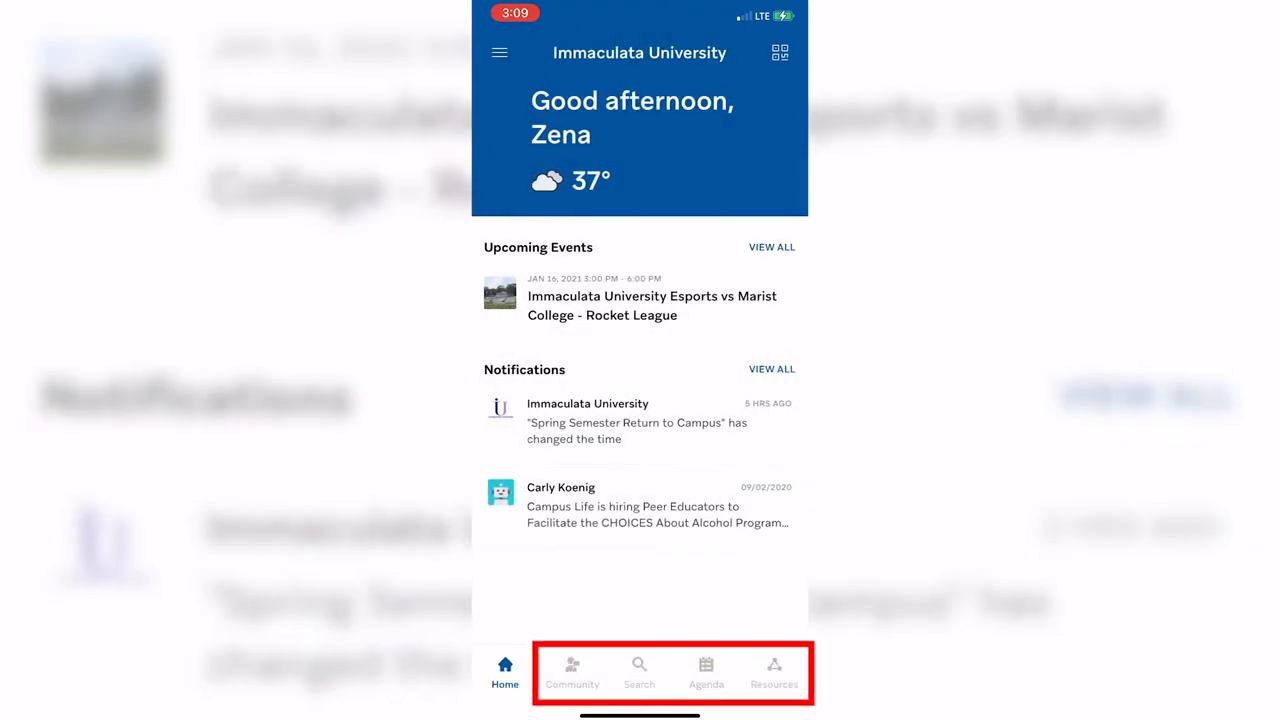
pyautogui.click(572, 670)
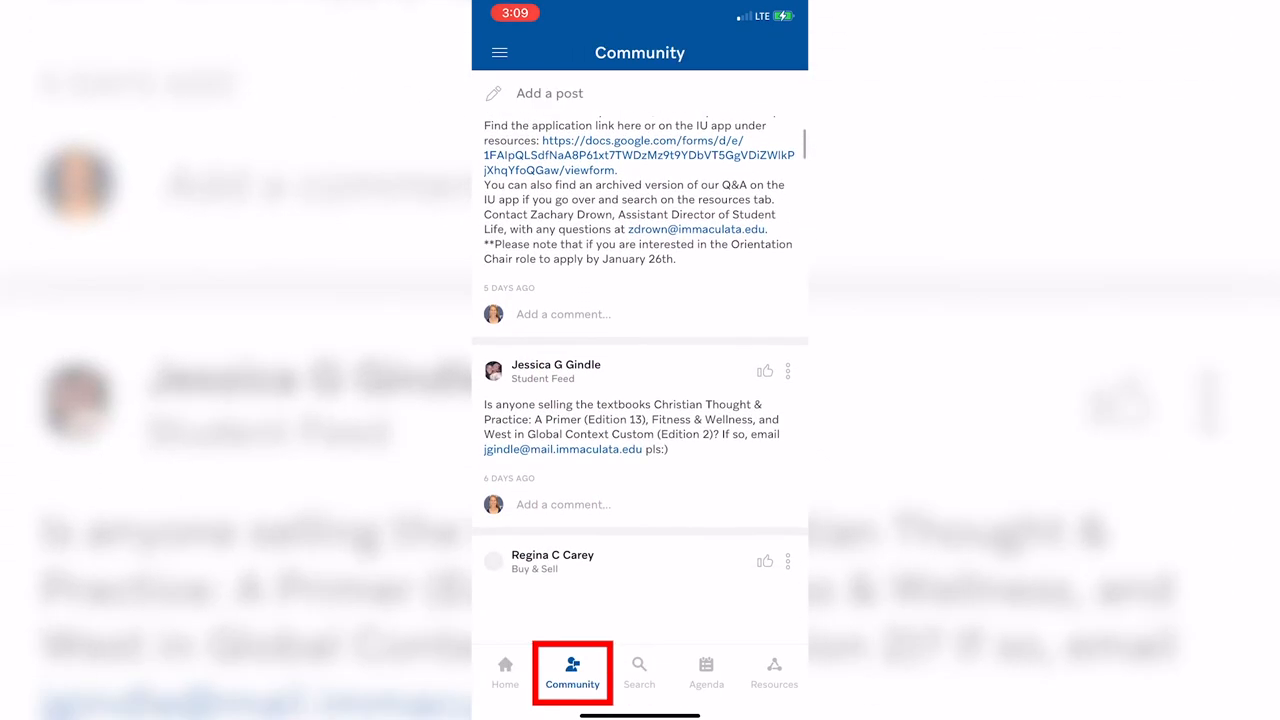
pyautogui.scroll(-3)
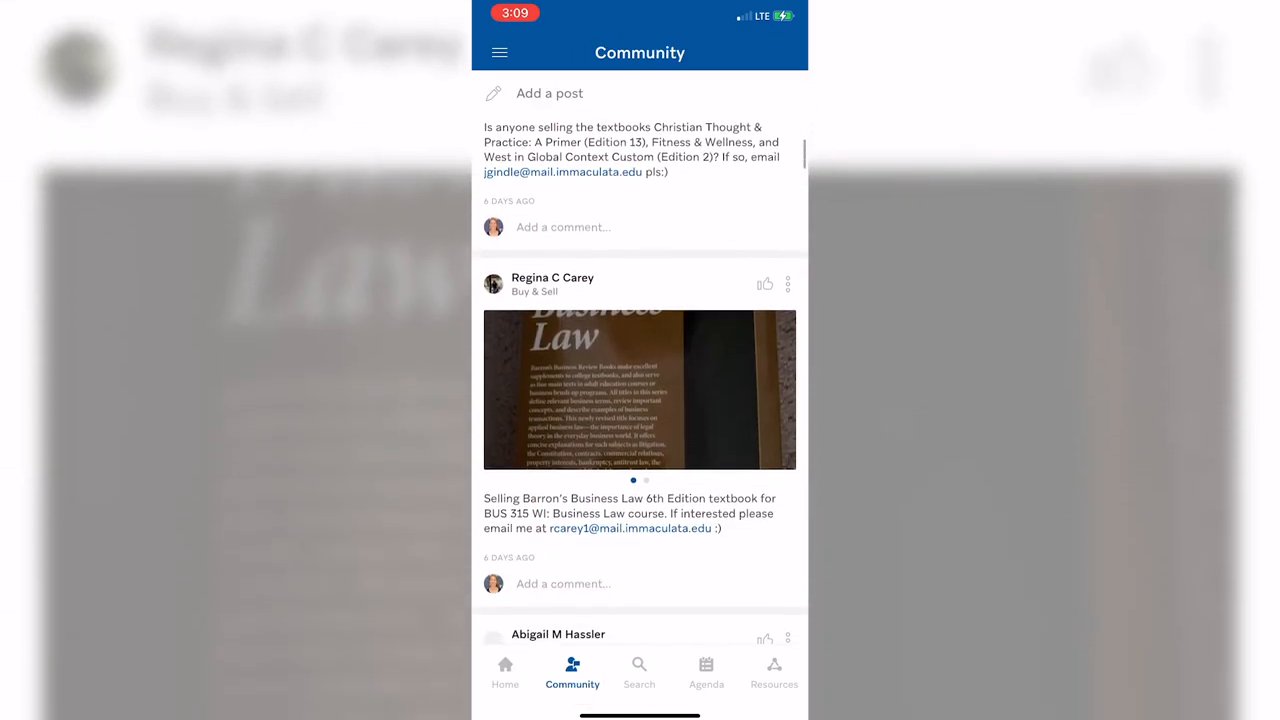
pyautogui.scroll(-3)
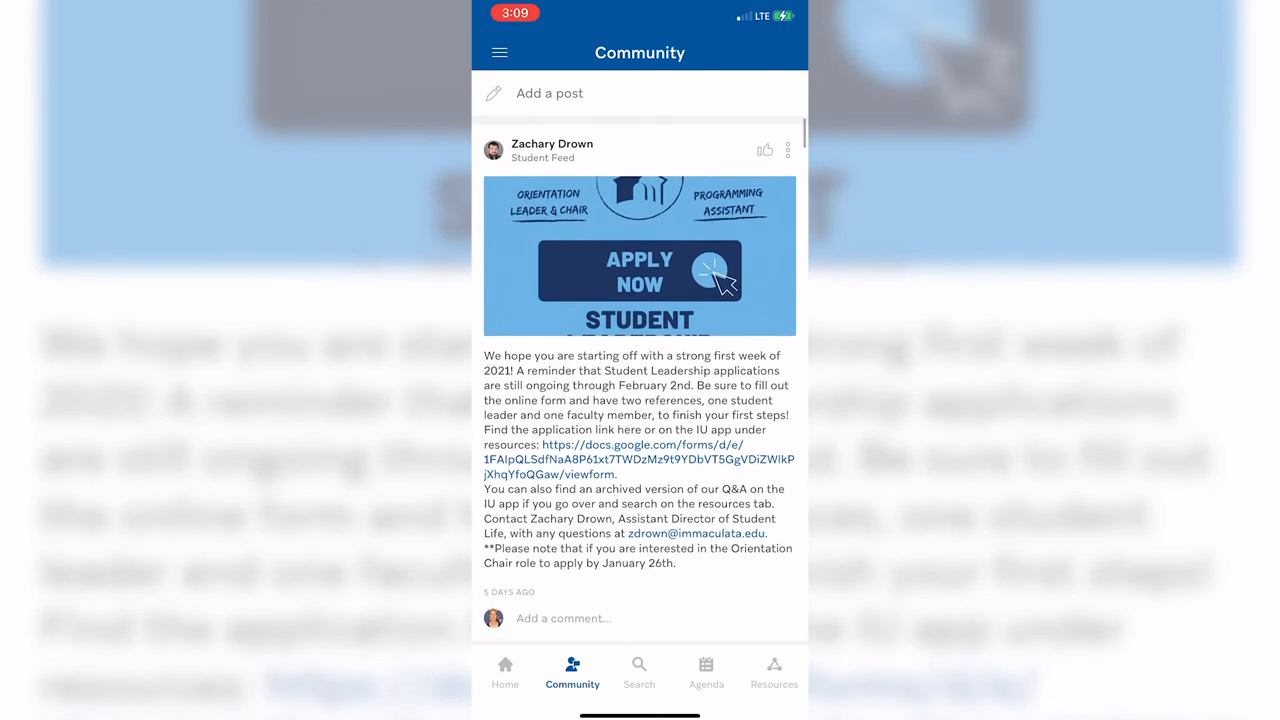
pyautogui.scroll(-3)
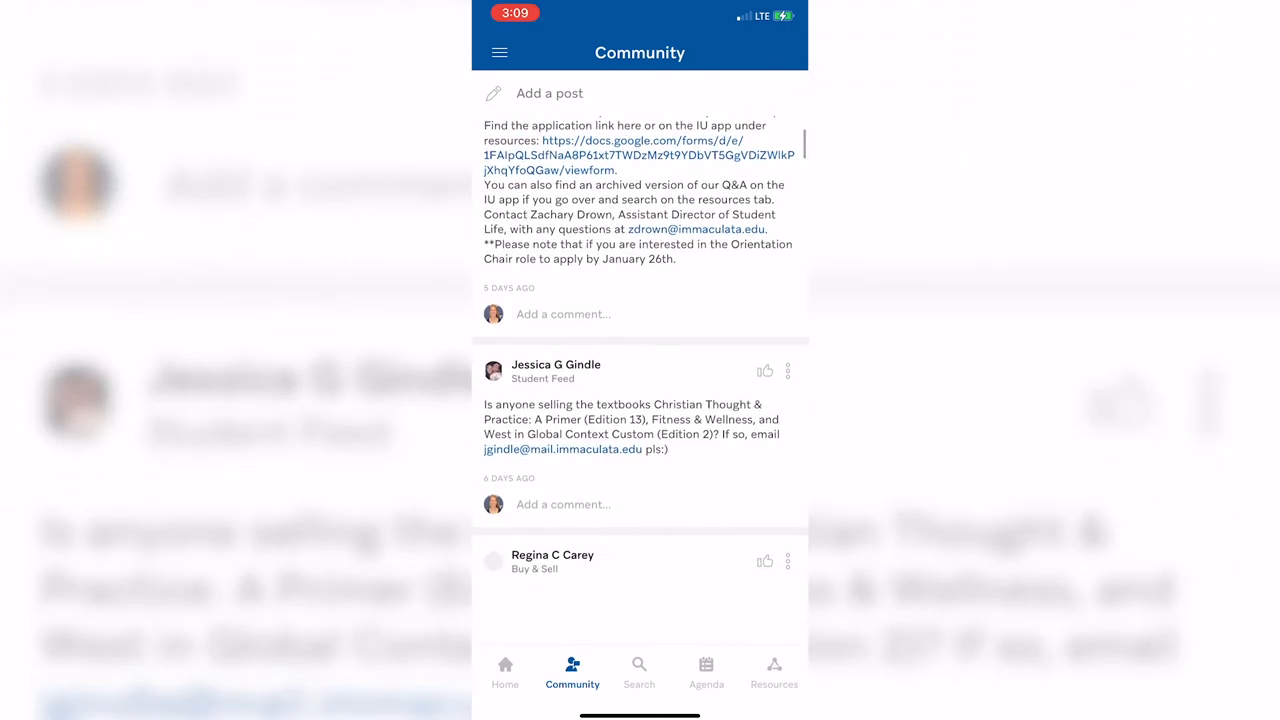
pyautogui.scroll(-3)
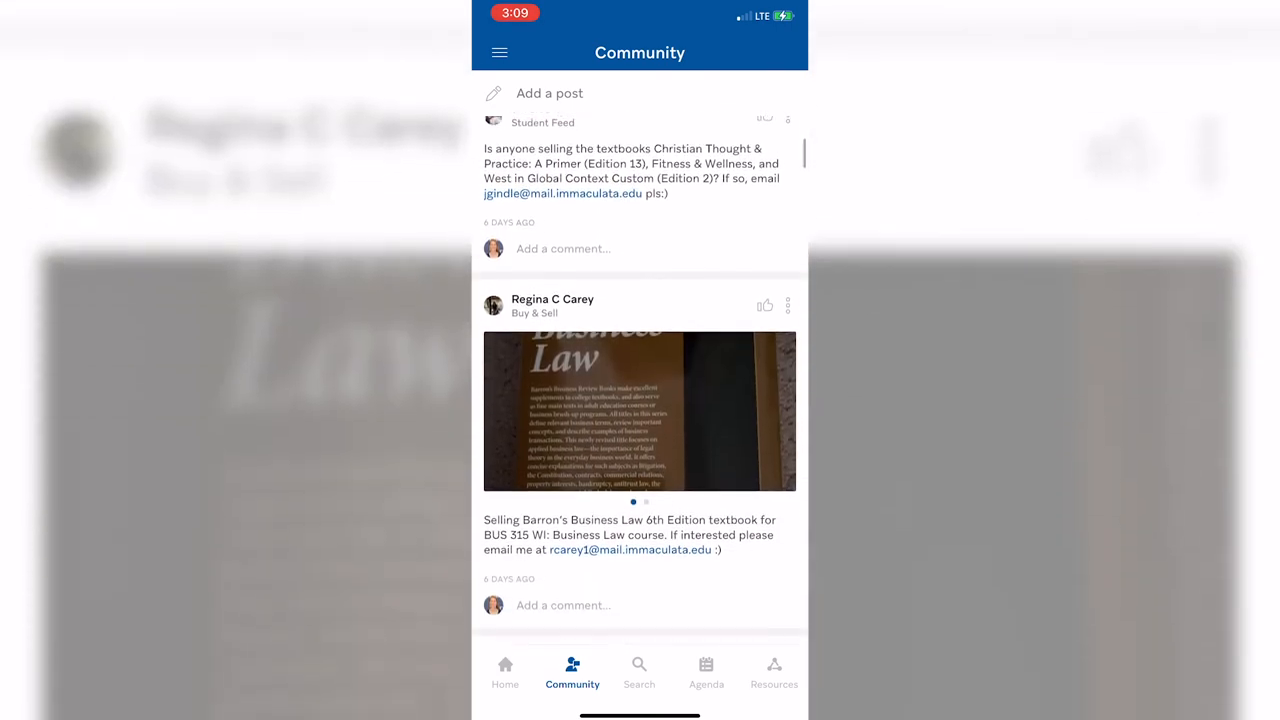
pyautogui.scroll(-3)
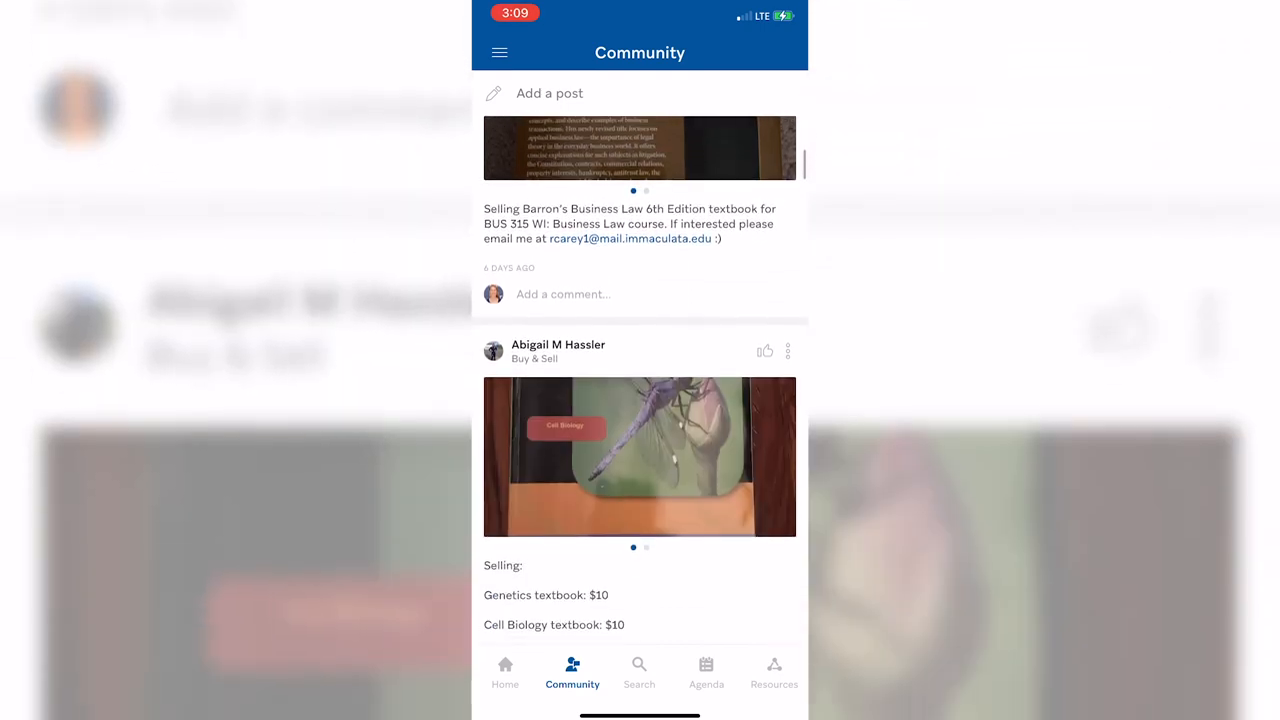
pyautogui.scroll(-3)
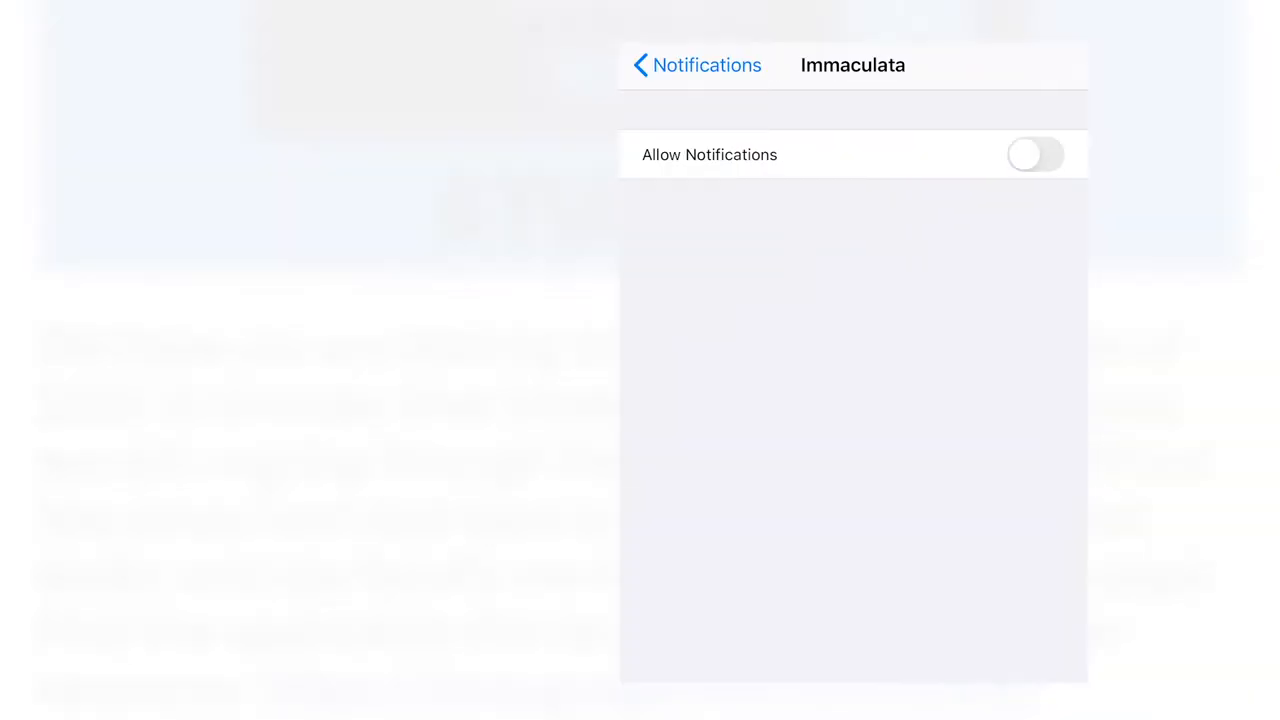
# - Check the Allow Notifications switch under Settings > Notifications > Immaculata
pyautogui.click(1035, 154)
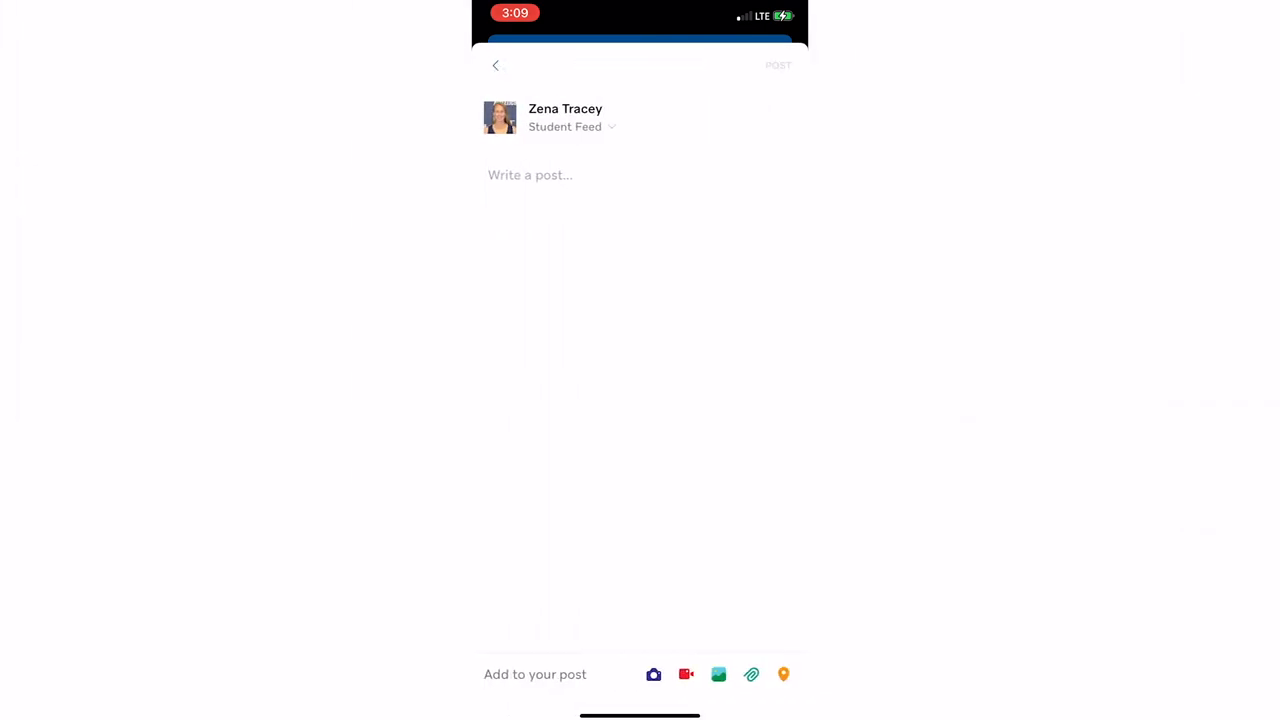
# - Scroll through Buy & Sell channel posts, then switch to the Lost & Found channel
pyautogui.click(565, 126)
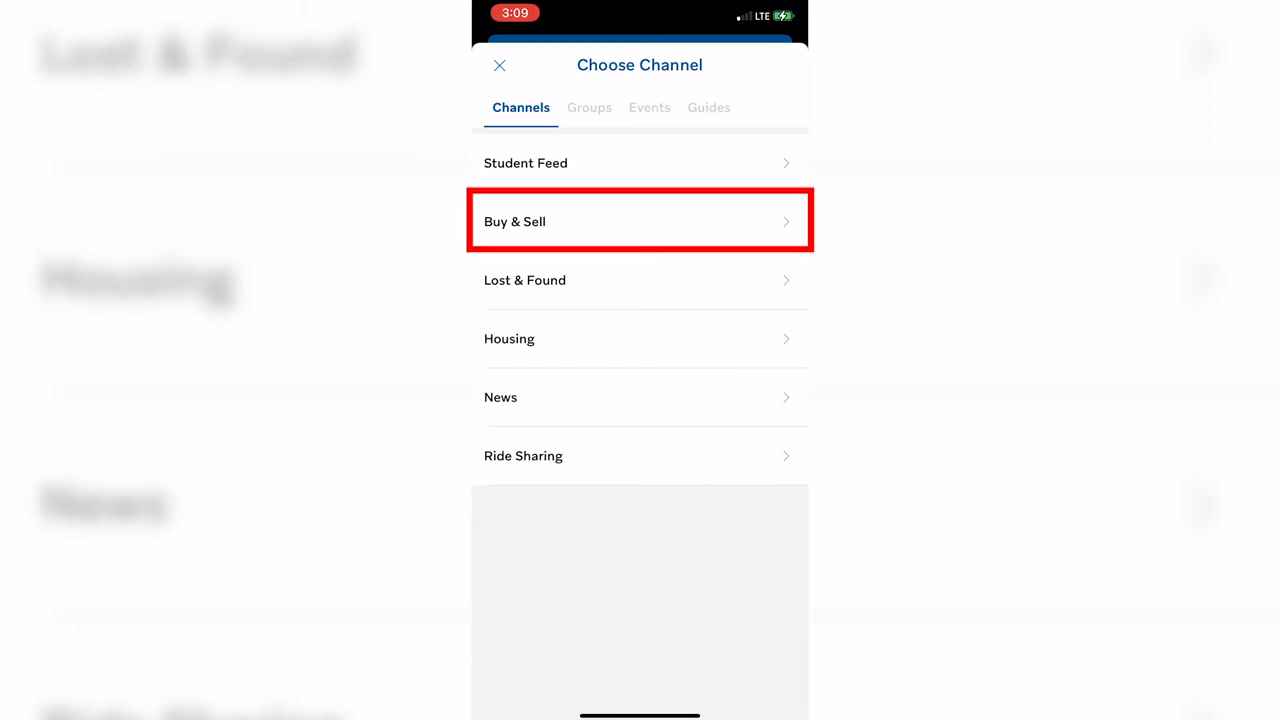
pyautogui.click(639, 221)
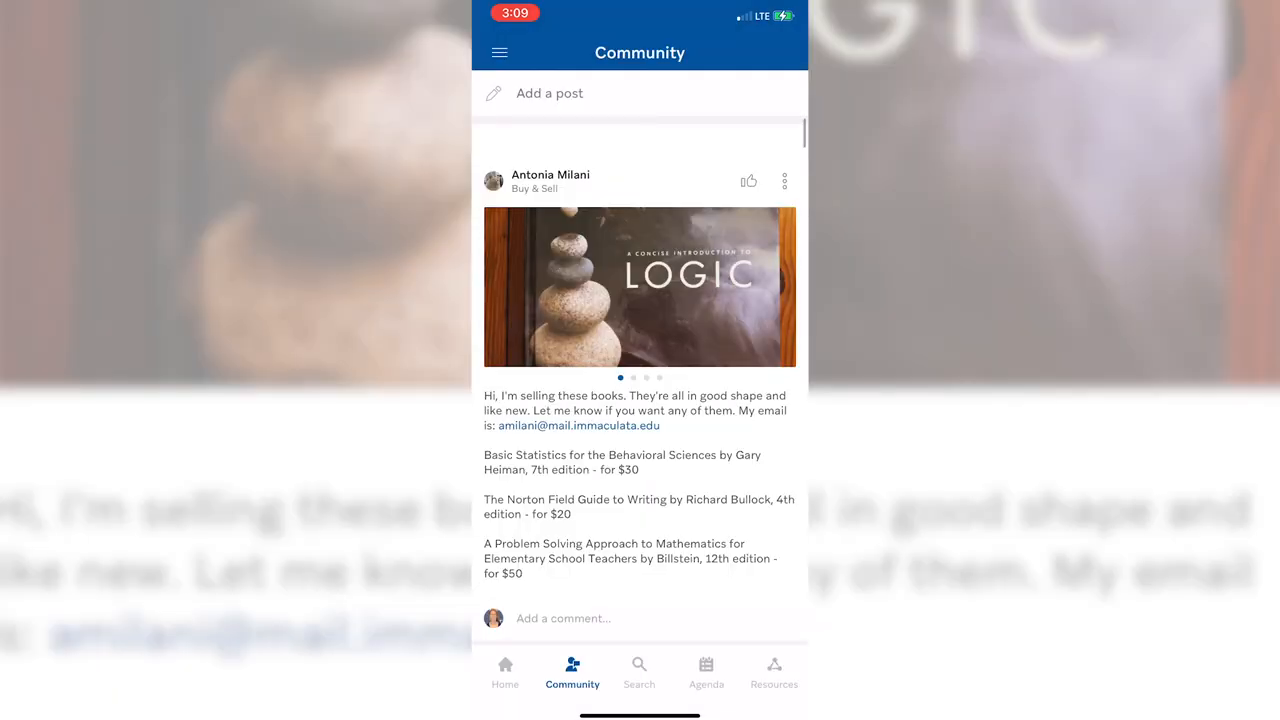
pyautogui.scroll(-3)
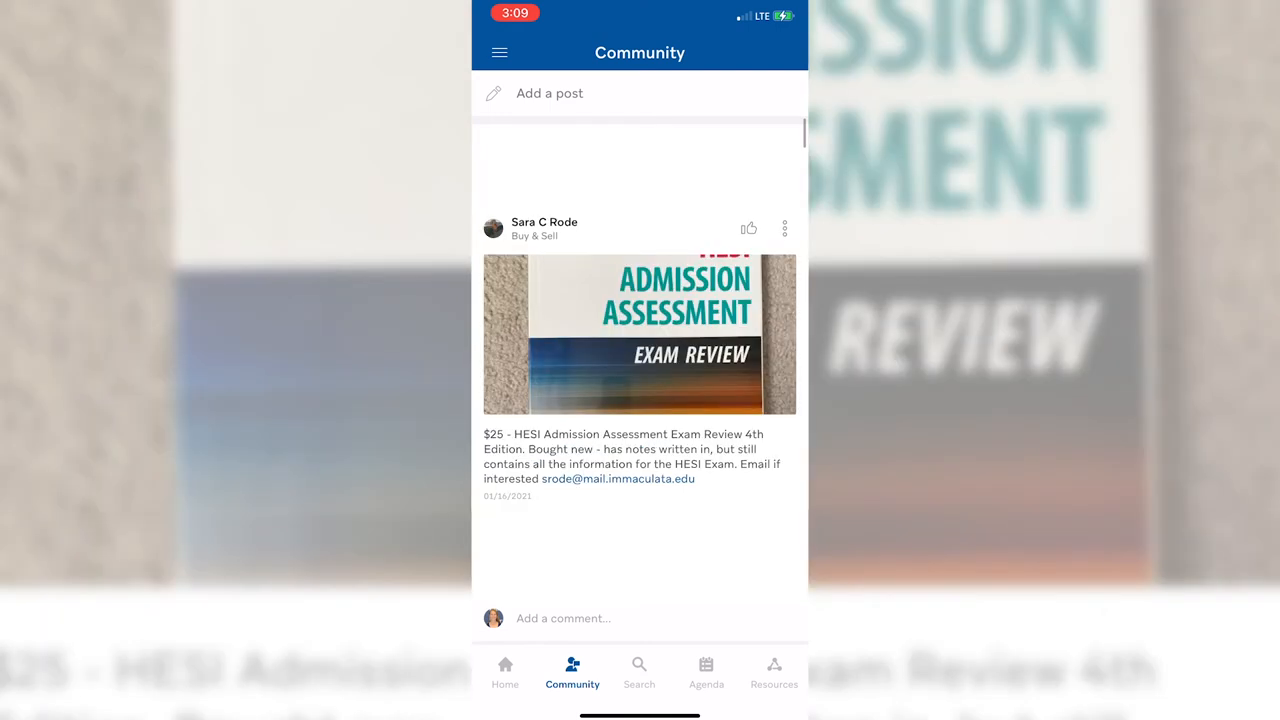
pyautogui.scroll(-3)
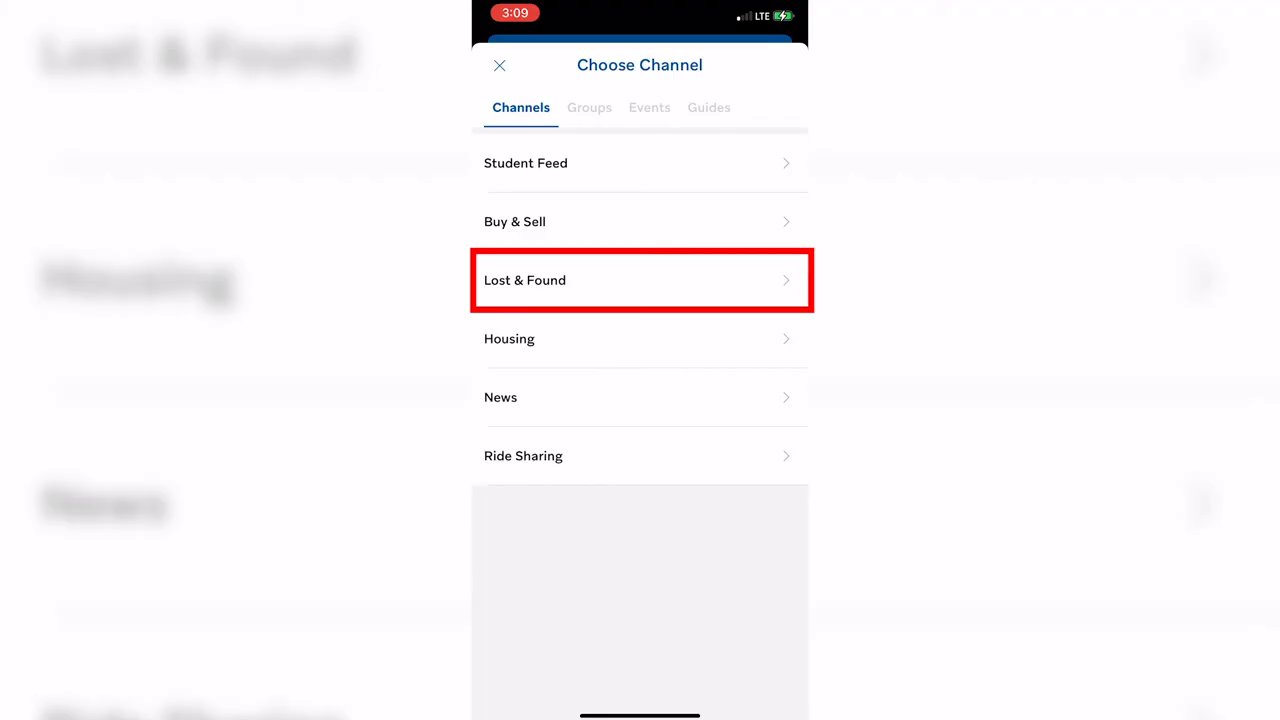
pyautogui.click(640, 280)
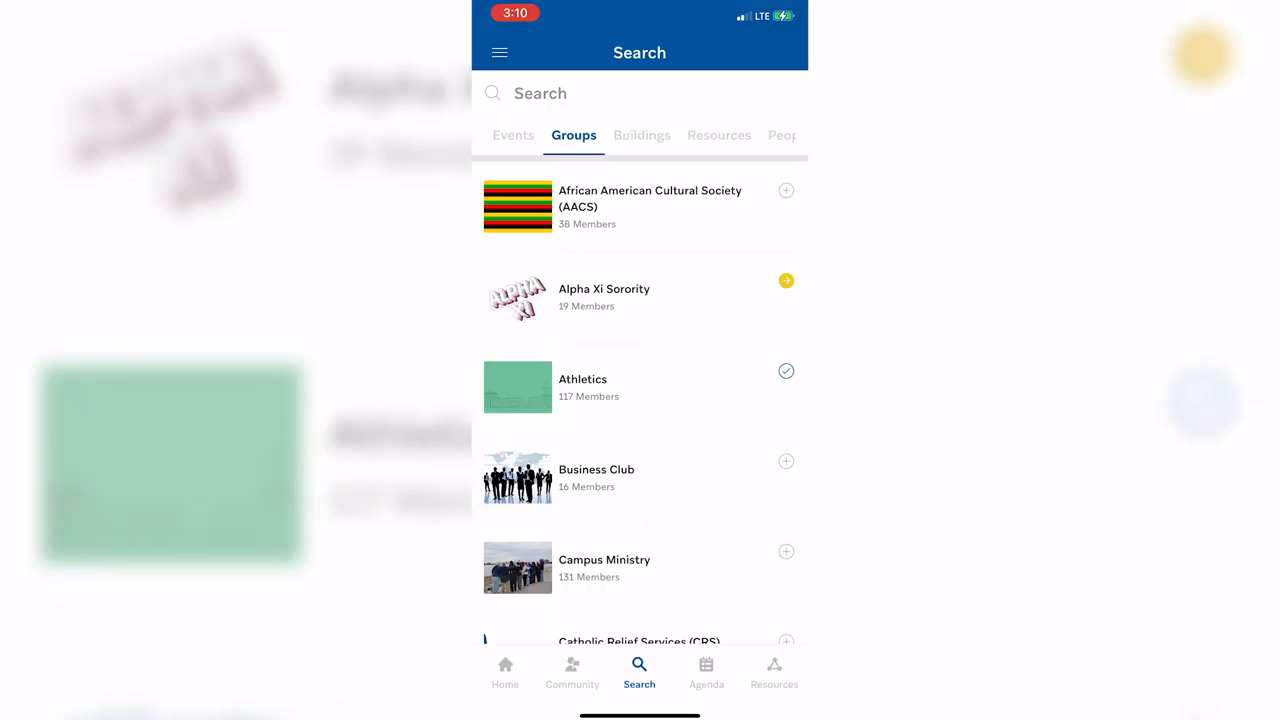
# - In Search, view the Groups and Calendars category lists
pyautogui.click(572, 672)
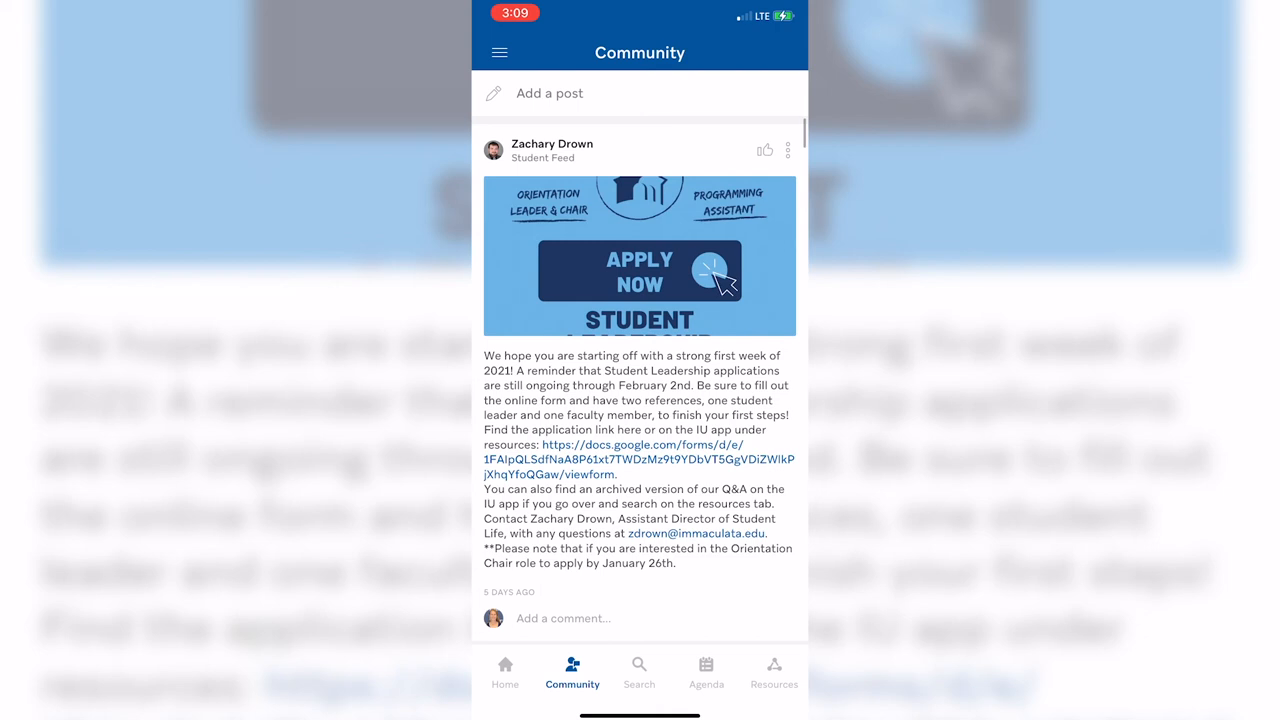
pyautogui.click(639, 672)
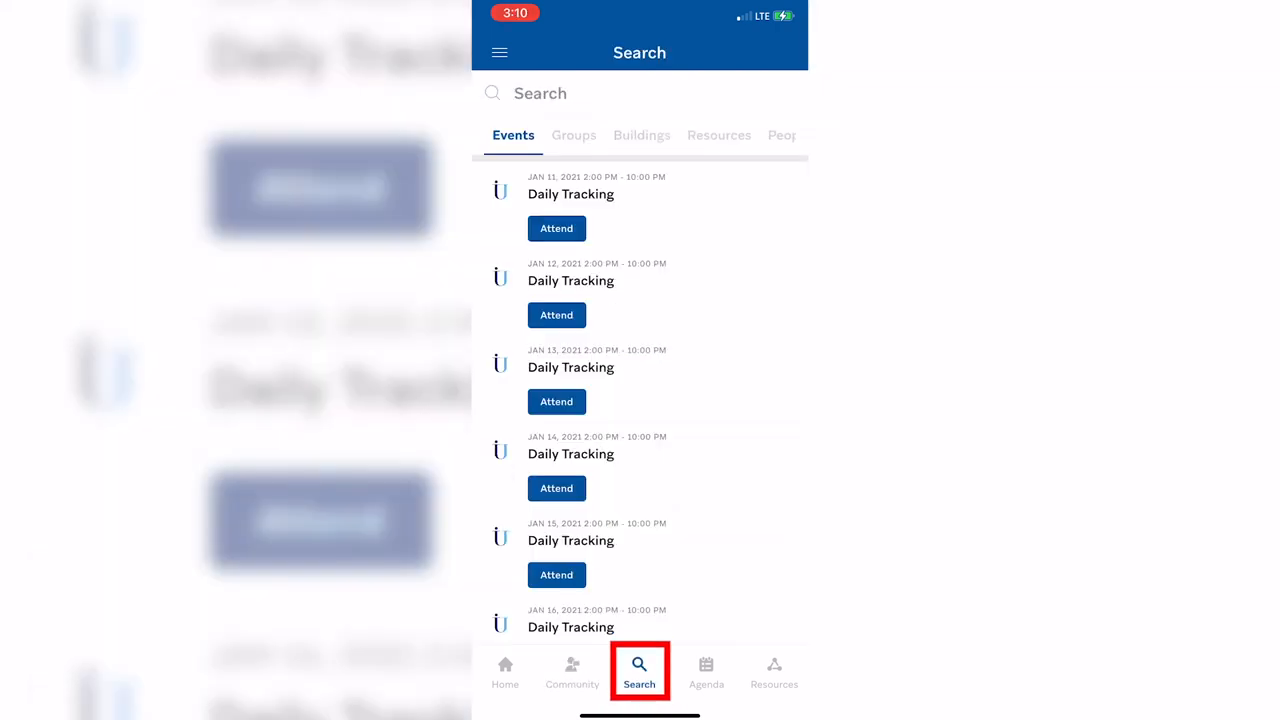
pyautogui.click(573, 135)
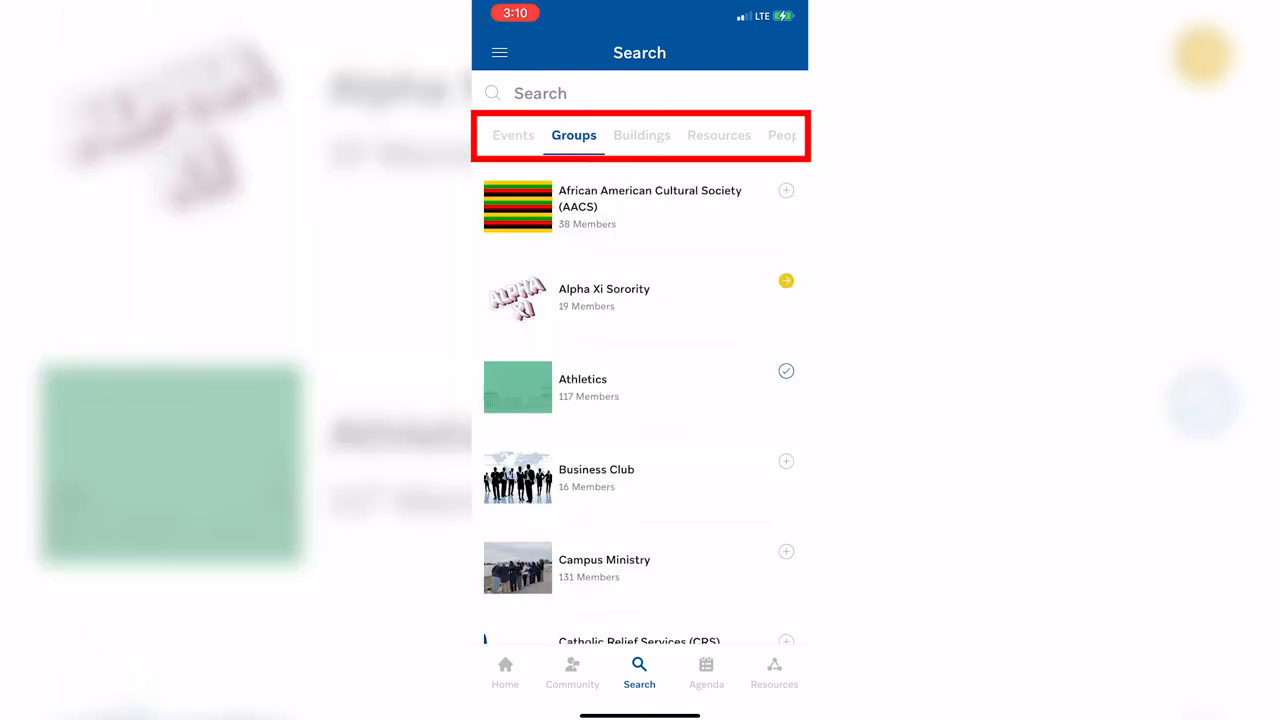
pyautogui.click(719, 135)
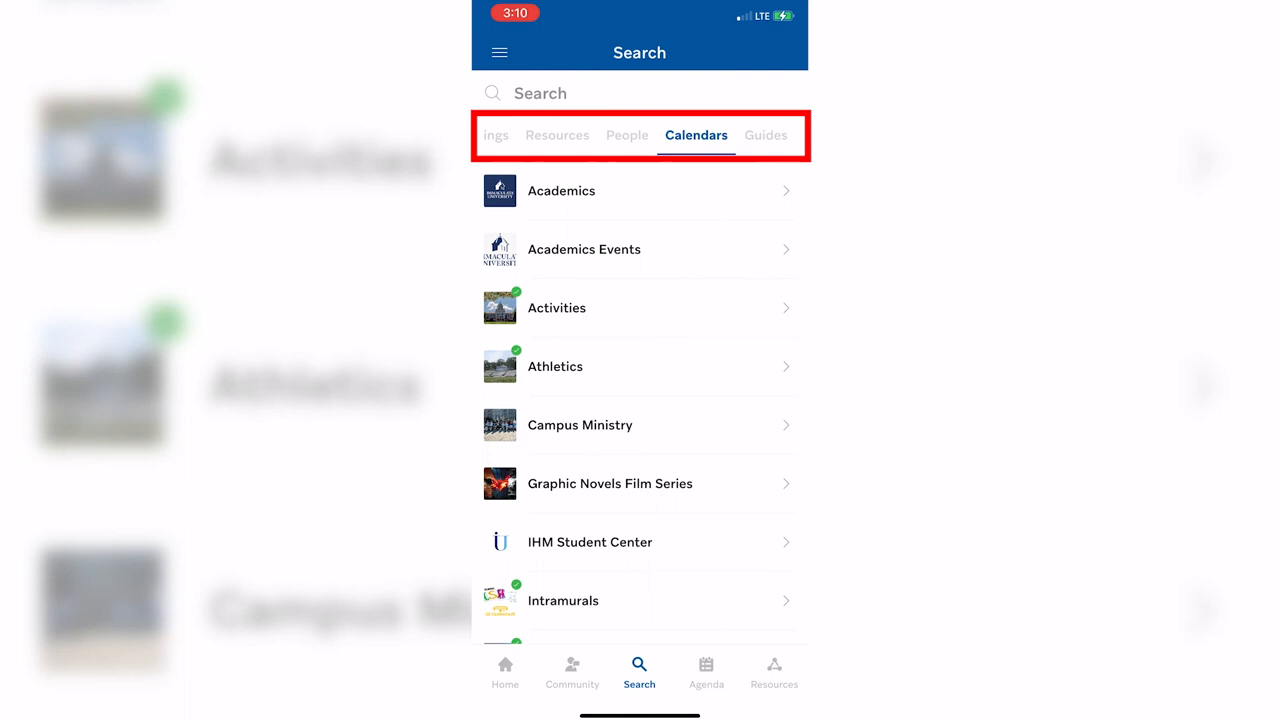
pyautogui.click(773, 670)
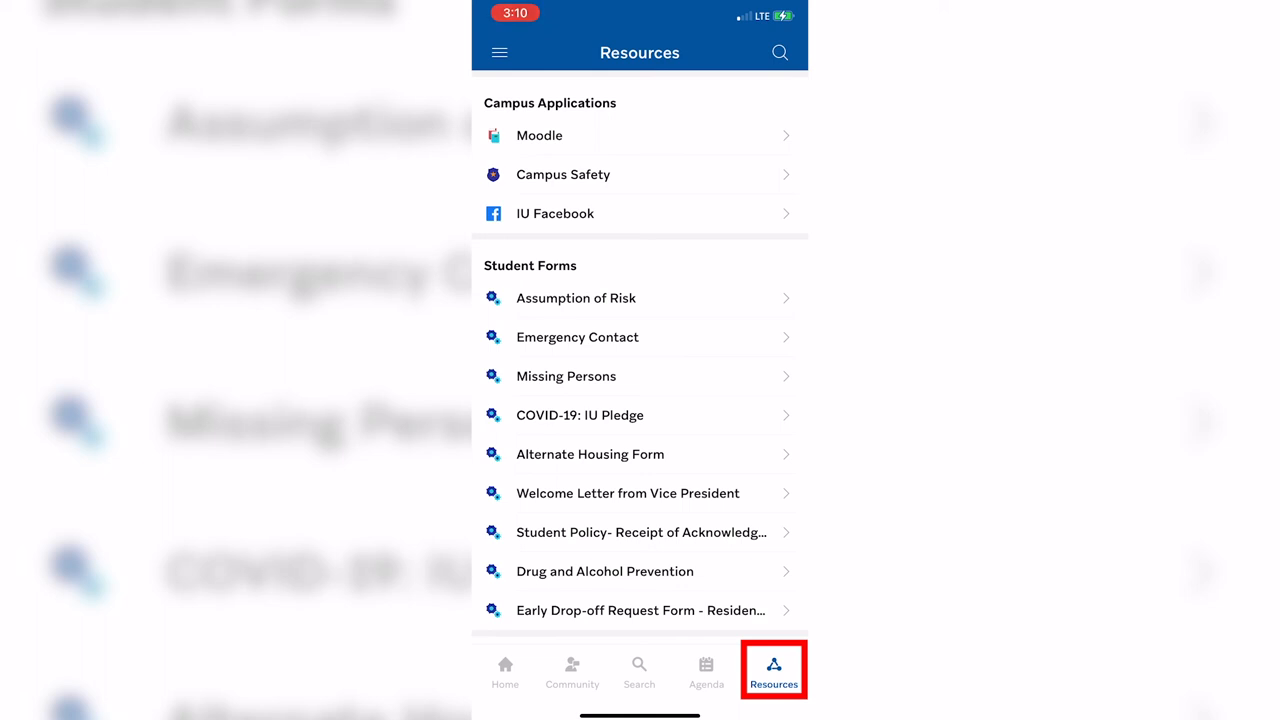
# - Scroll through Resources' campus applications, student forms and counseling services sections
pyautogui.scroll(-3)
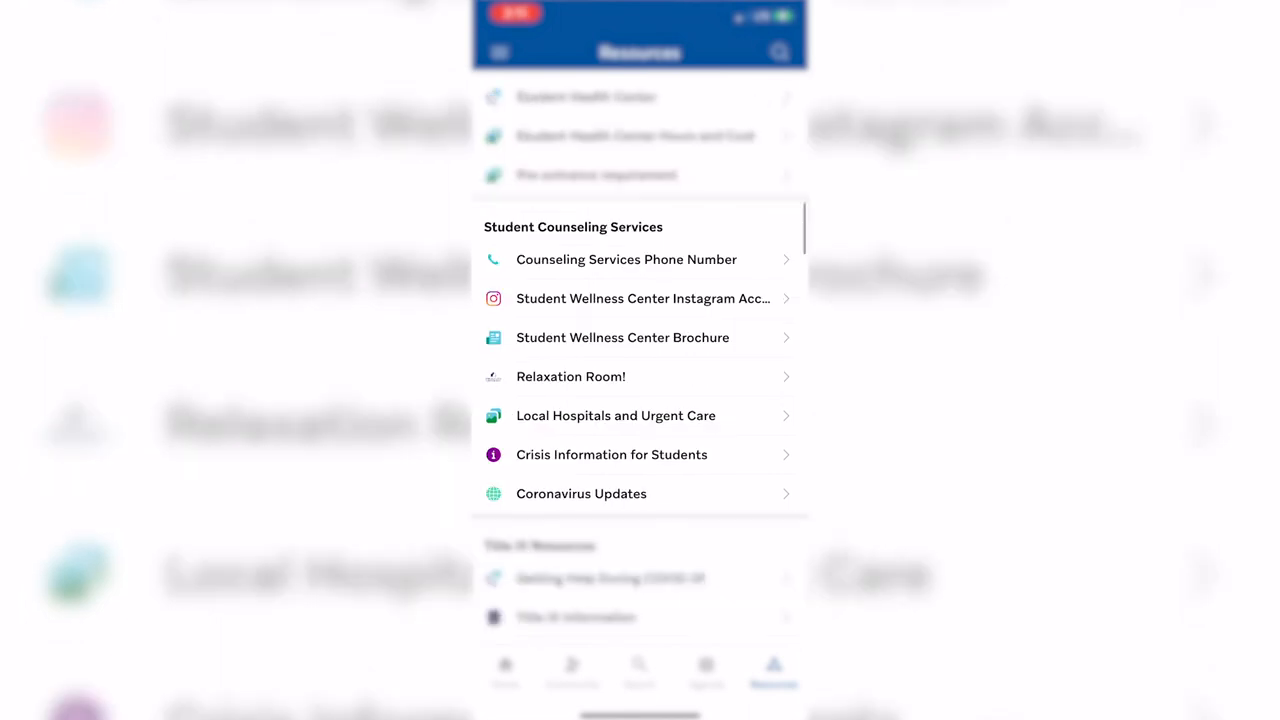
pyautogui.scroll(-3)
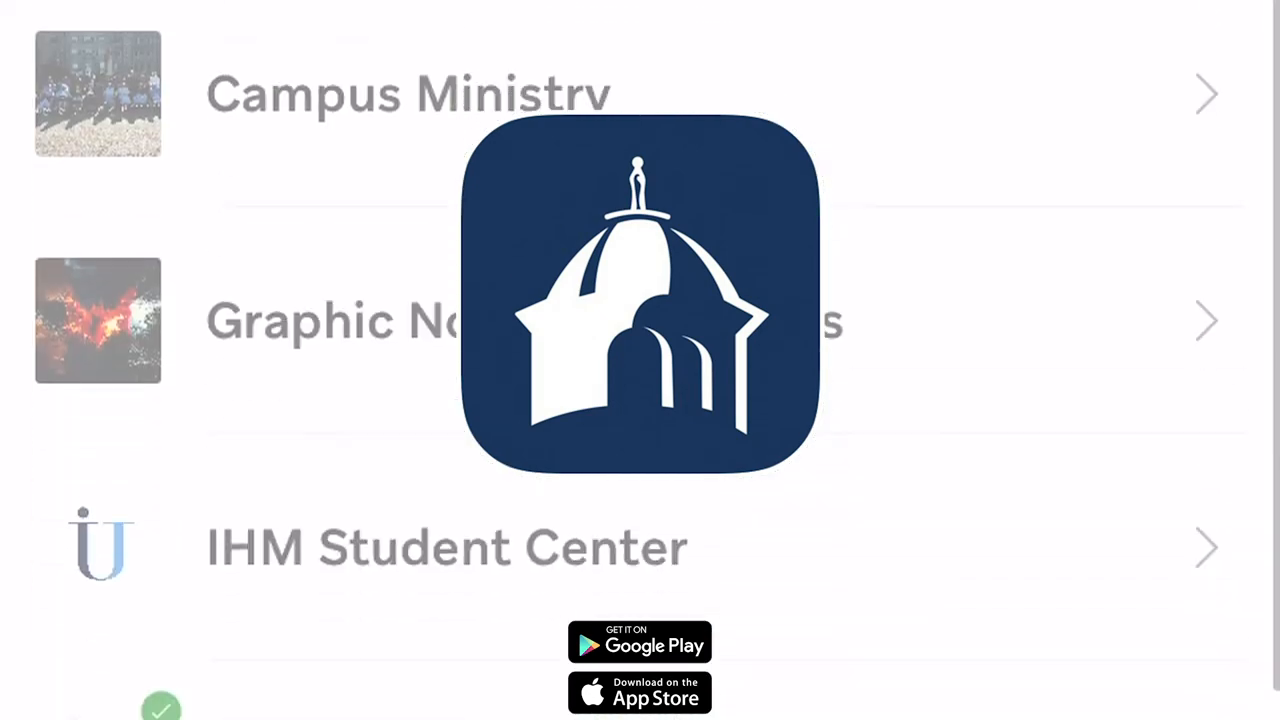
pyautogui.scroll(-3)
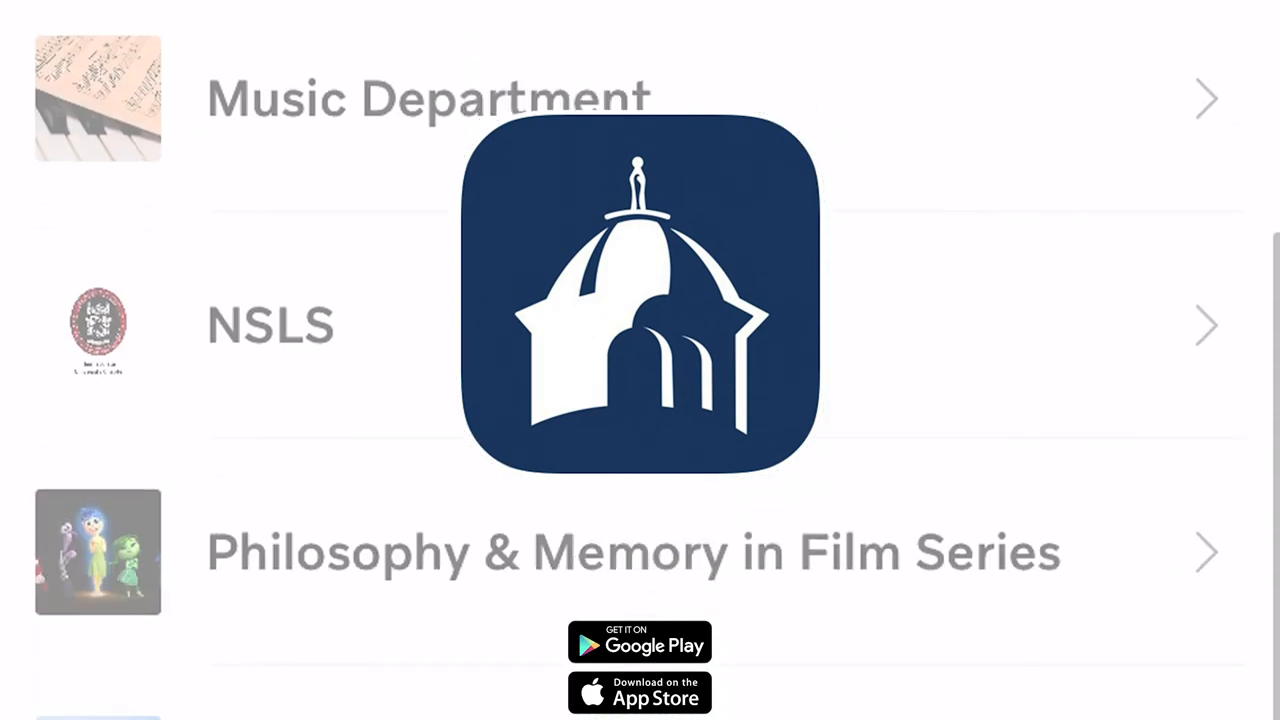